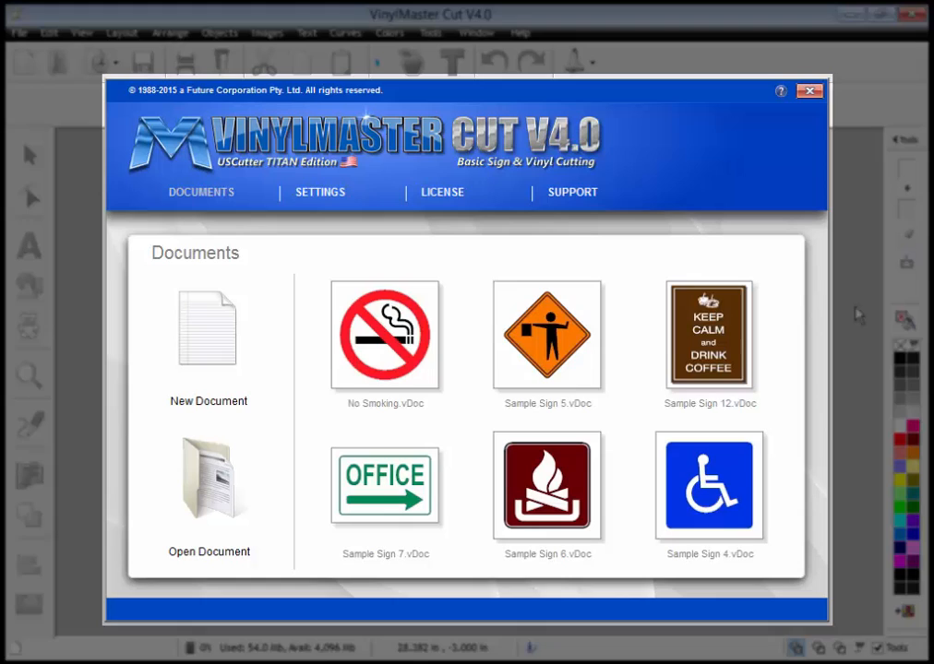
{"action": "mouse_move", "coordinate": [855, 314]}
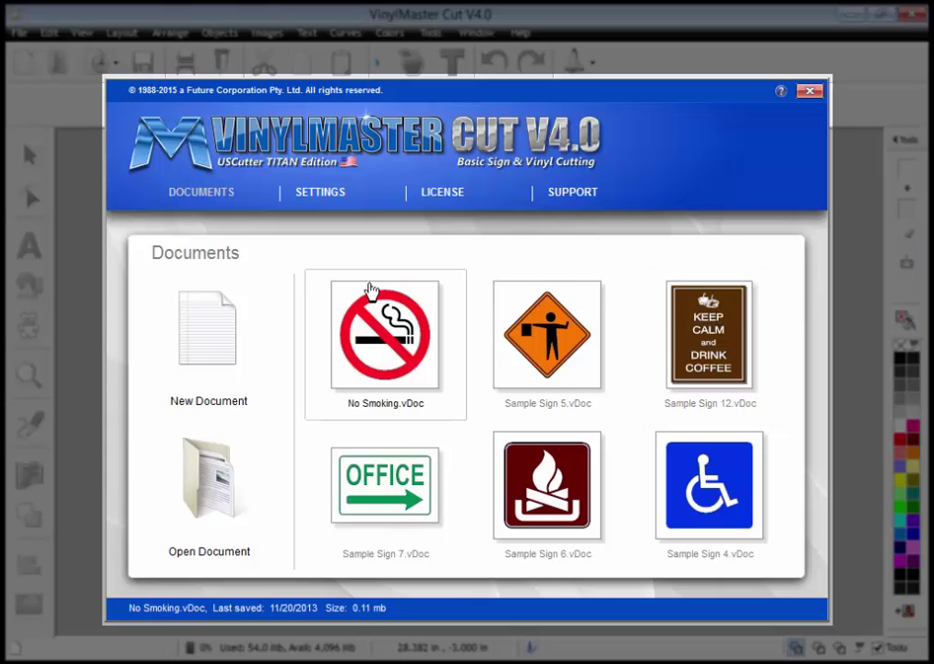
Step: Create a new document with the page border shown and set to the 24 × 24 in Sign Blank 02I
{"action": "left_click", "coordinate": [207, 328]}
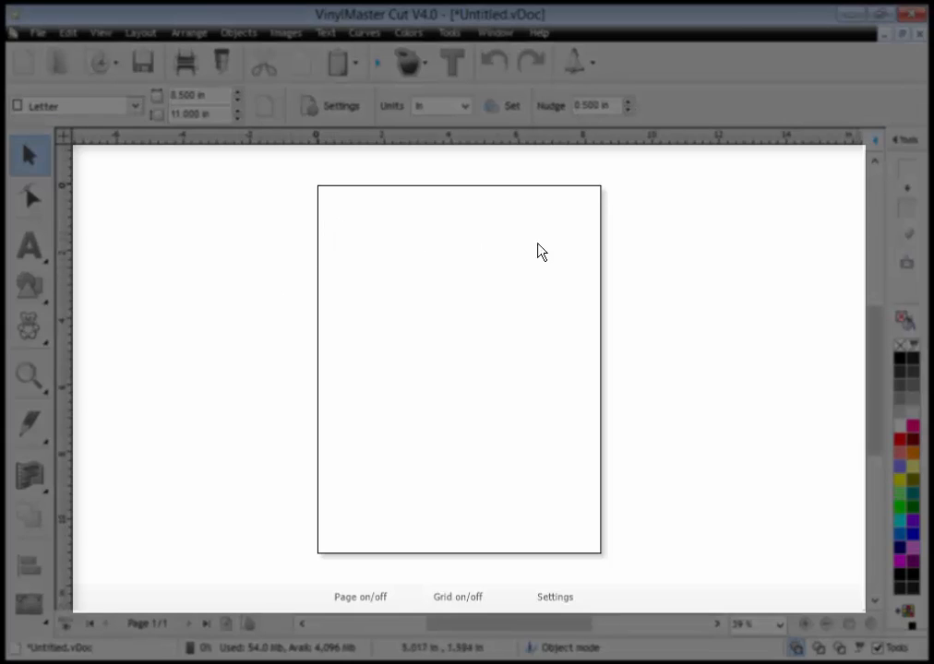
{"action": "mouse_move", "coordinate": [384, 456]}
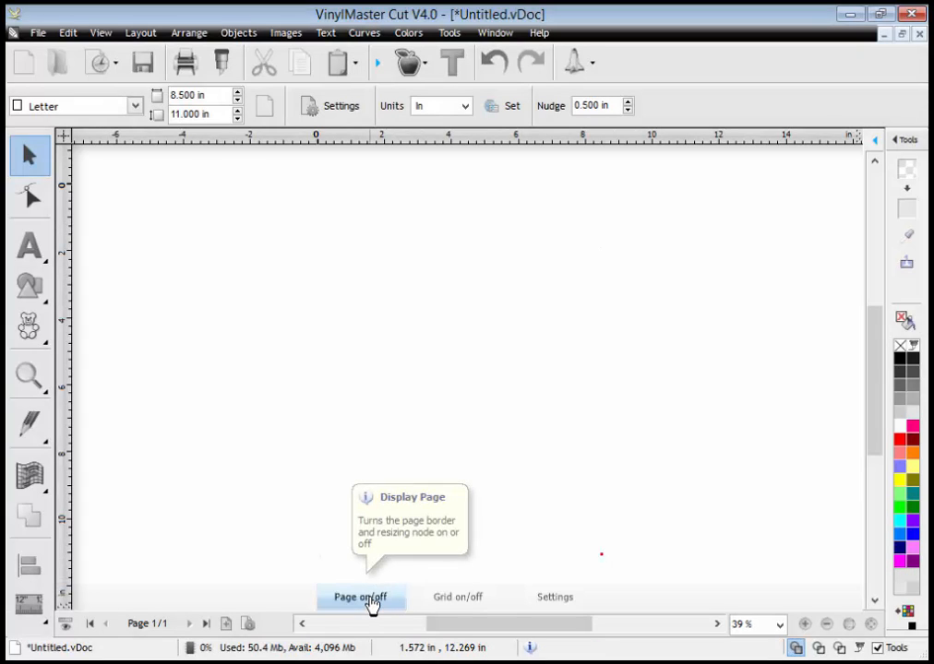
{"action": "left_click", "coordinate": [360, 596]}
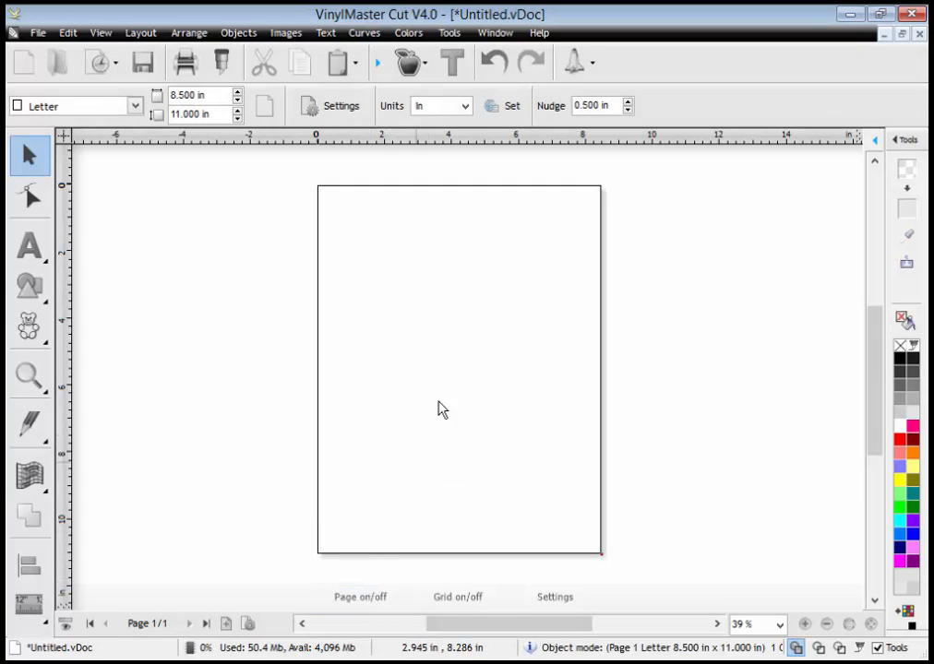
{"action": "left_click", "coordinate": [133, 105]}
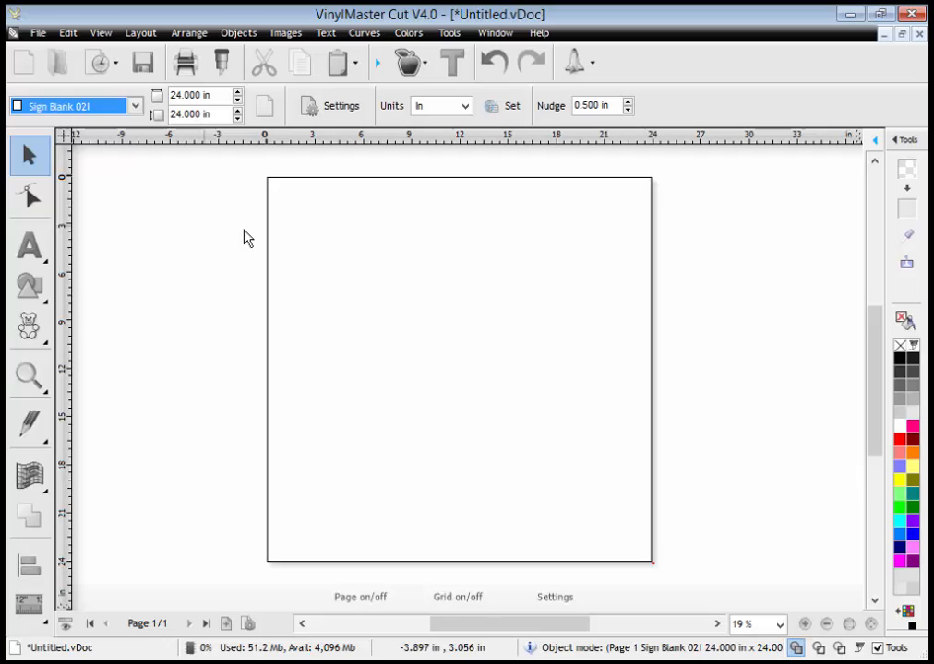
{"action": "mouse_move", "coordinate": [388, 403]}
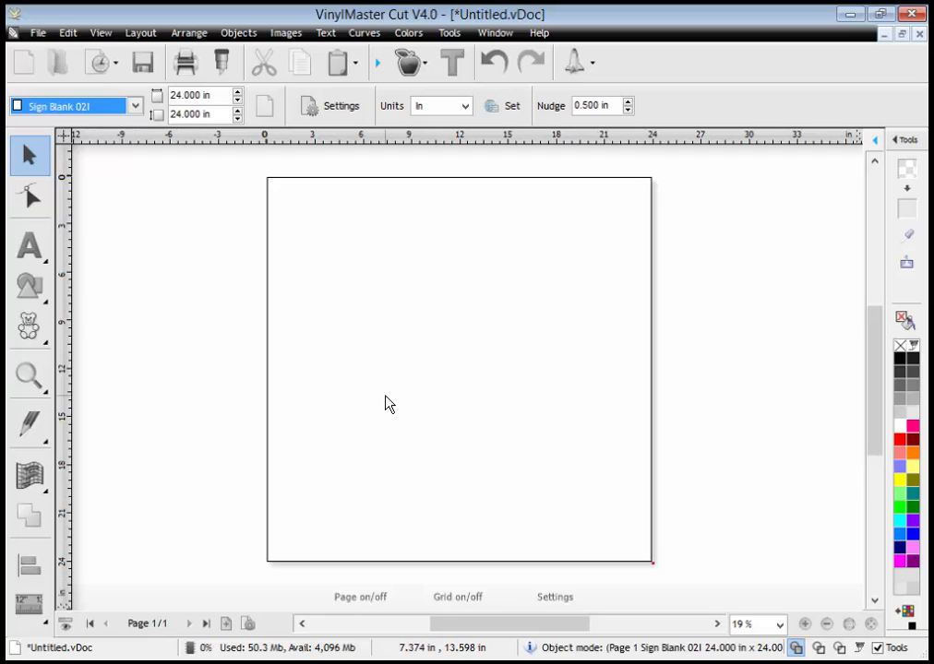
{"action": "mouse_move", "coordinate": [465, 350]}
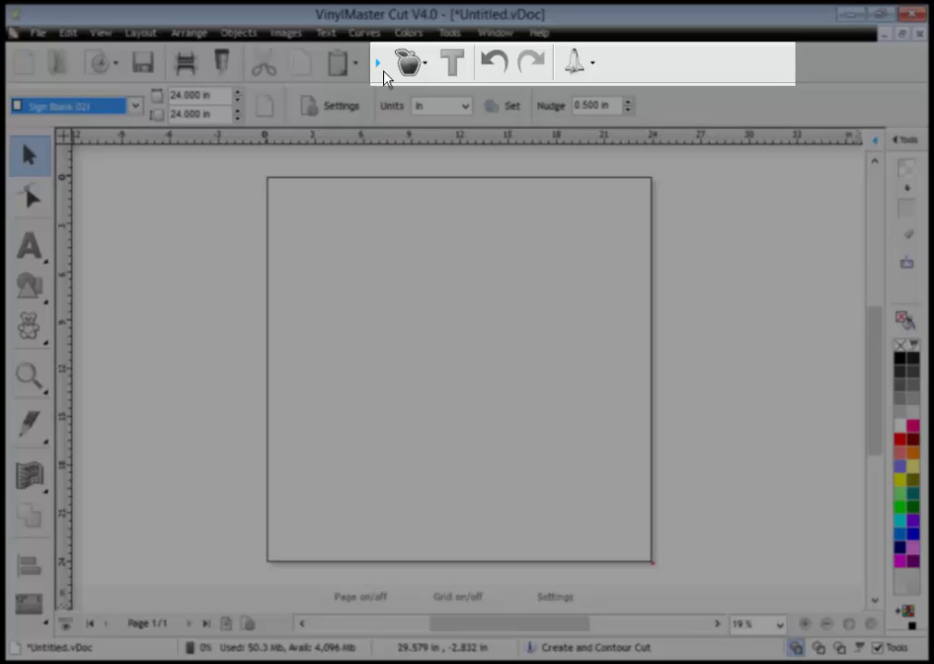
{"action": "mouse_move", "coordinate": [391, 63]}
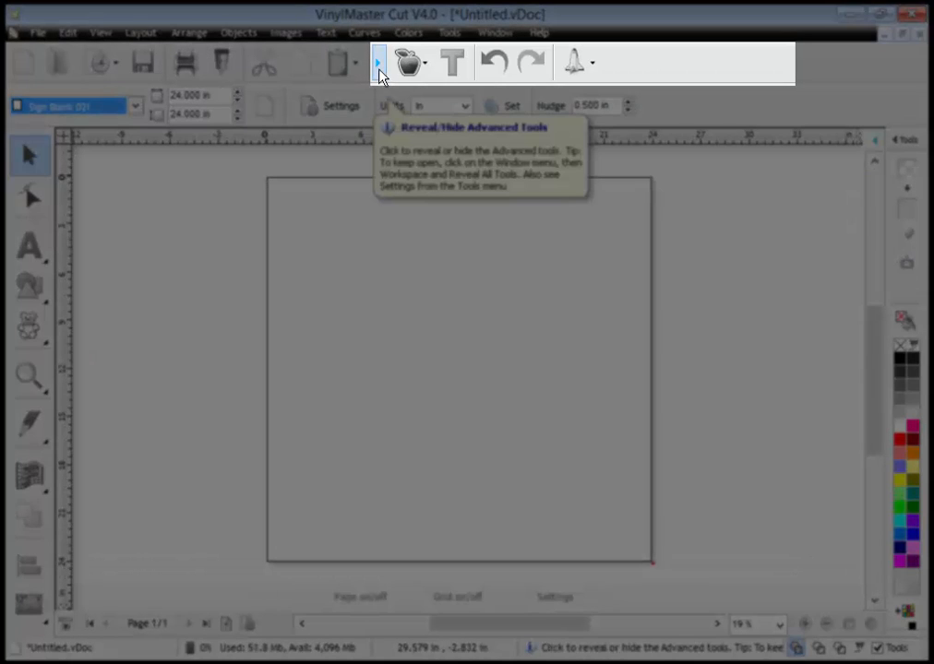
{"action": "left_click", "coordinate": [377, 62]}
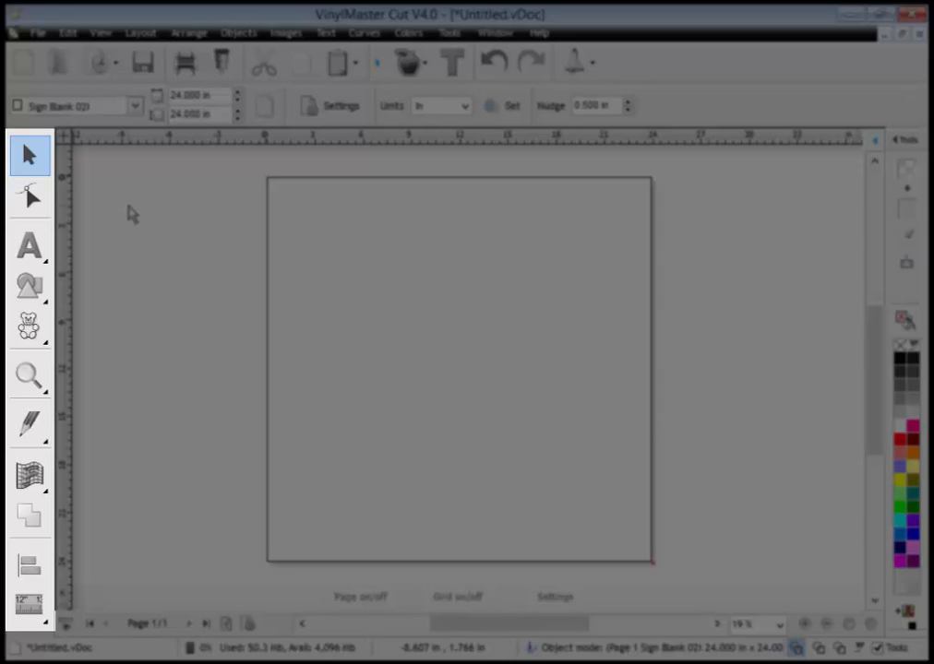
Step: Add a large solid black Arrow shape to the middle of the sign blank
{"action": "left_click", "coordinate": [28, 283]}
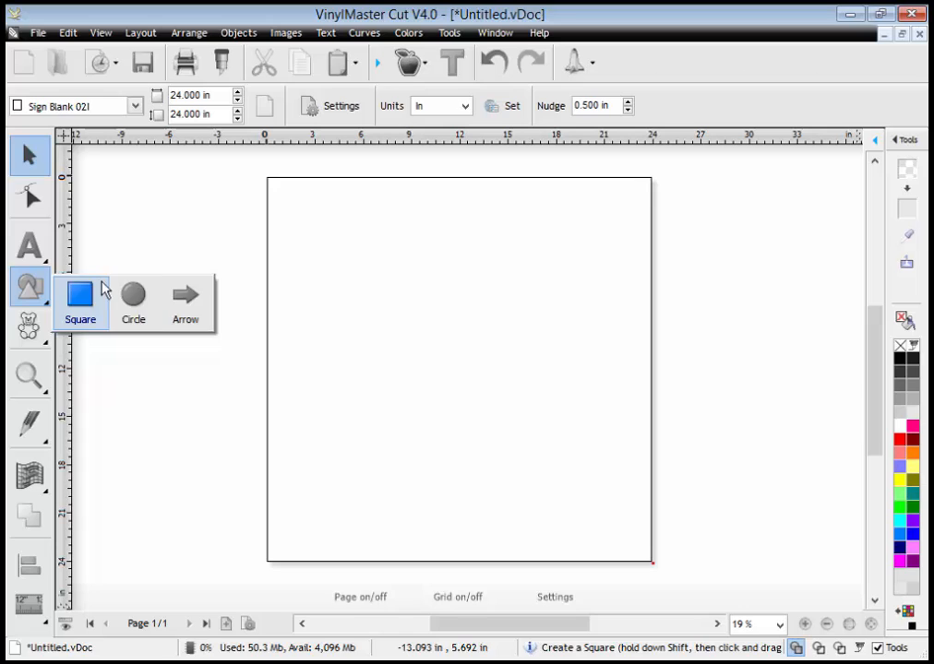
{"action": "left_click", "coordinate": [185, 295]}
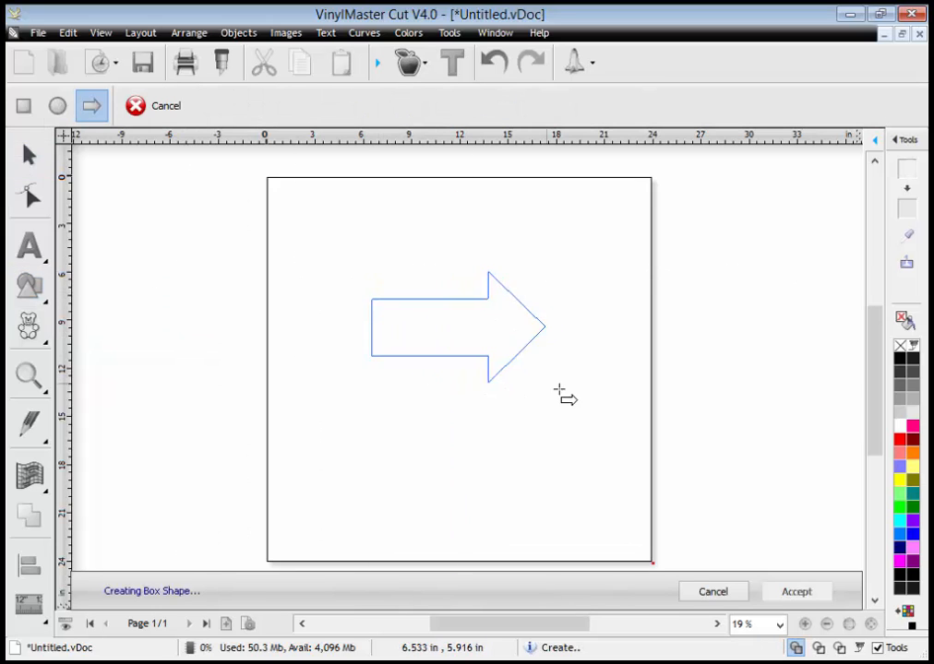
{"action": "left_click", "coordinate": [811, 591]}
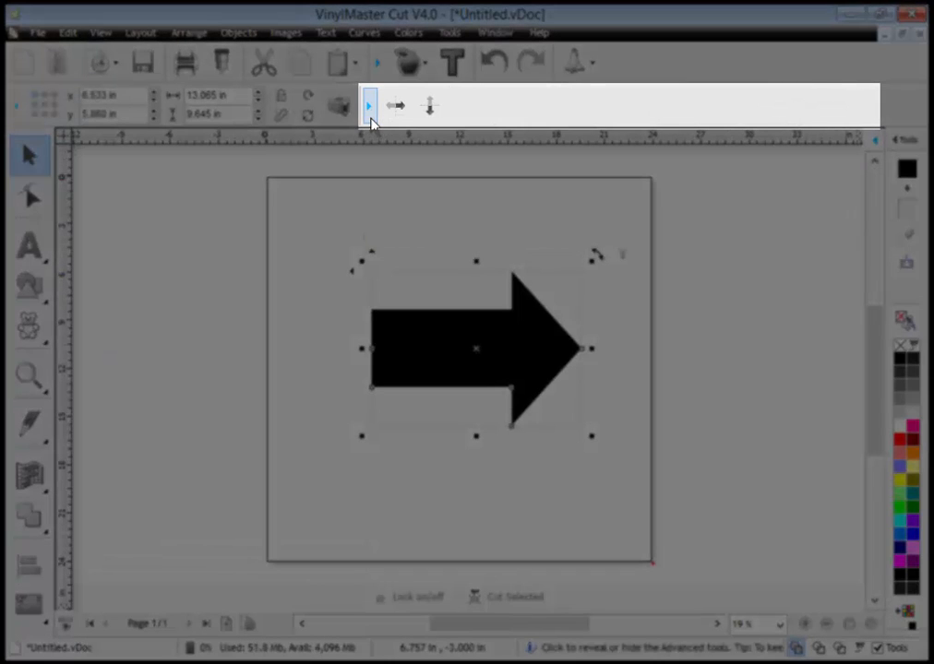
{"action": "left_click", "coordinate": [371, 105]}
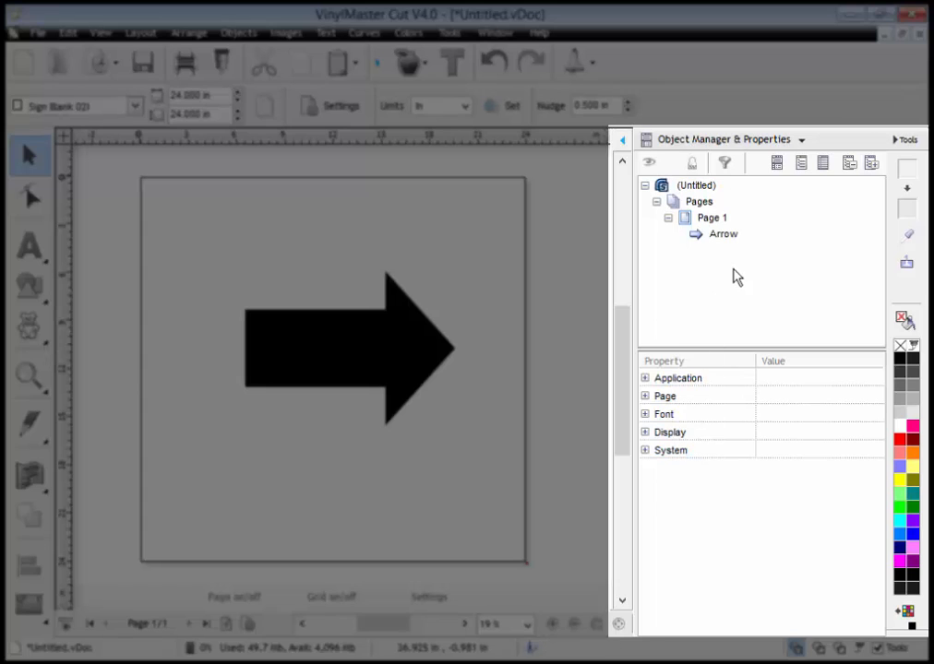
{"action": "left_click", "coordinate": [800, 139]}
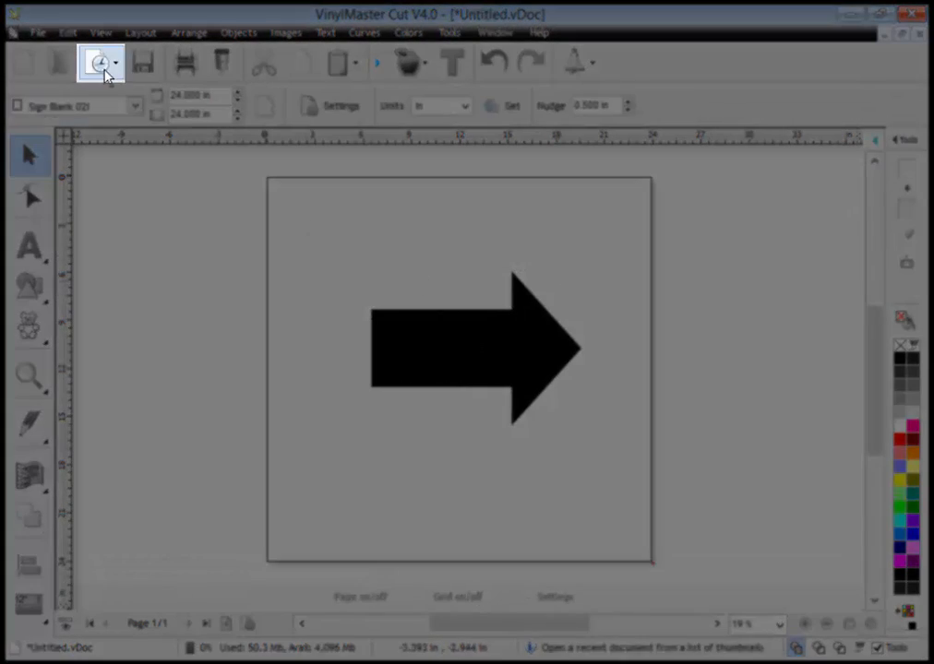
Step: Open No Smoking.vDoc from Recent Documents, send it to cut, and agree to install a cutter
{"action": "left_click", "coordinate": [95, 62]}
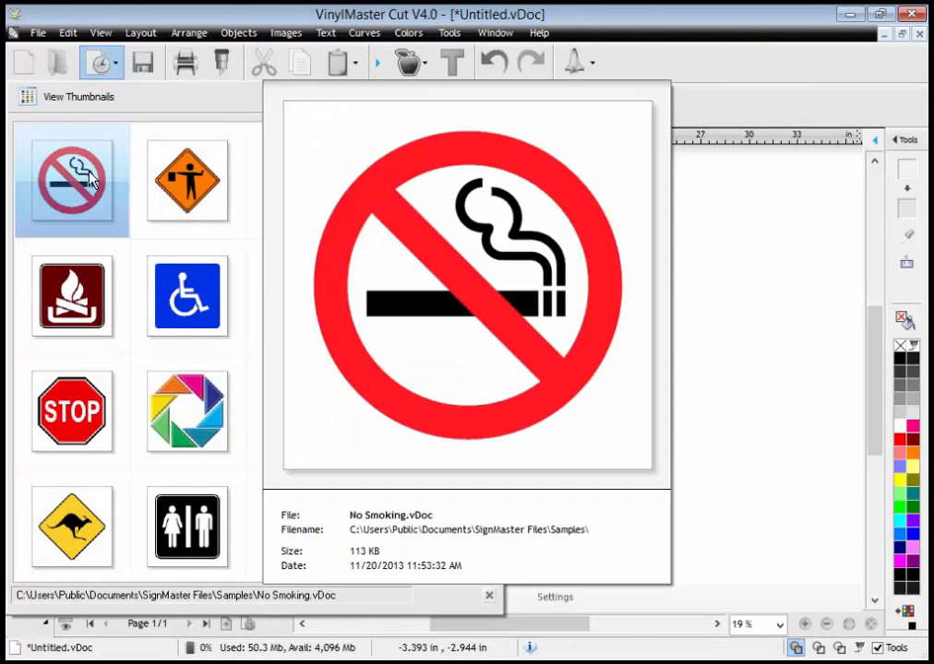
{"action": "left_click", "coordinate": [71, 297]}
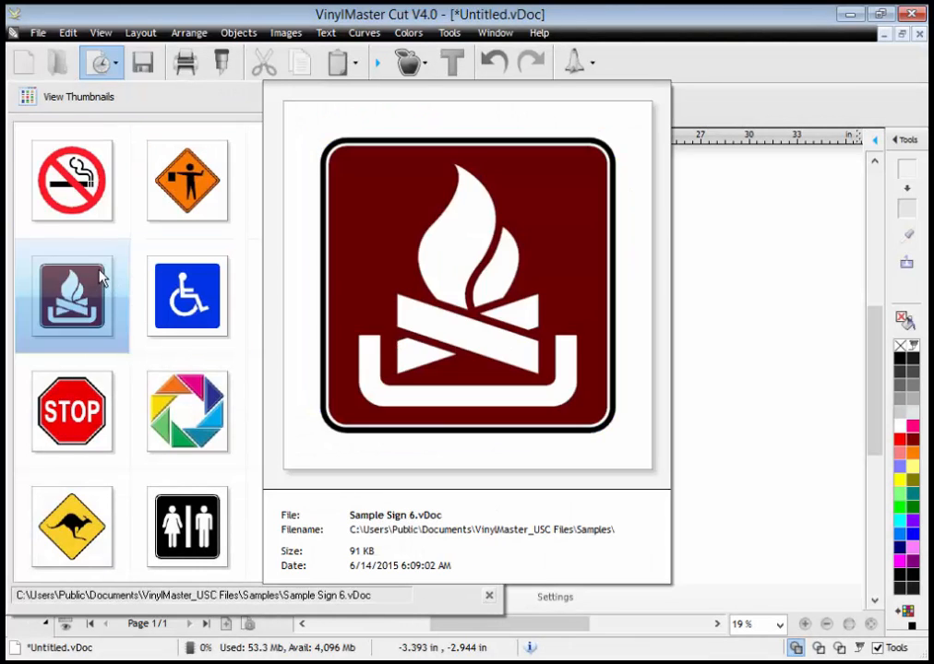
{"action": "left_click", "coordinate": [72, 180]}
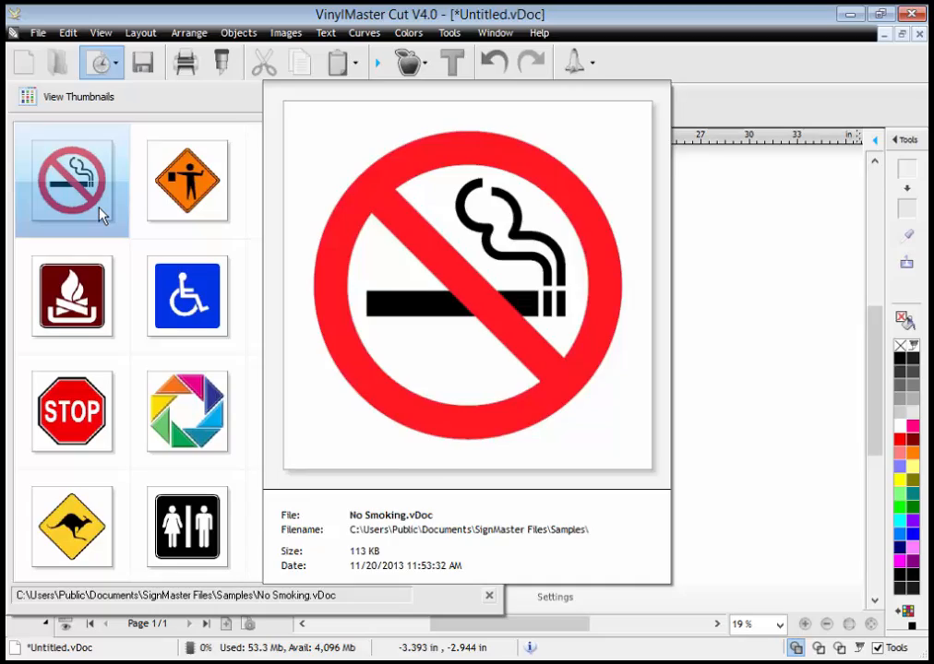
{"action": "double_click", "coordinate": [72, 180]}
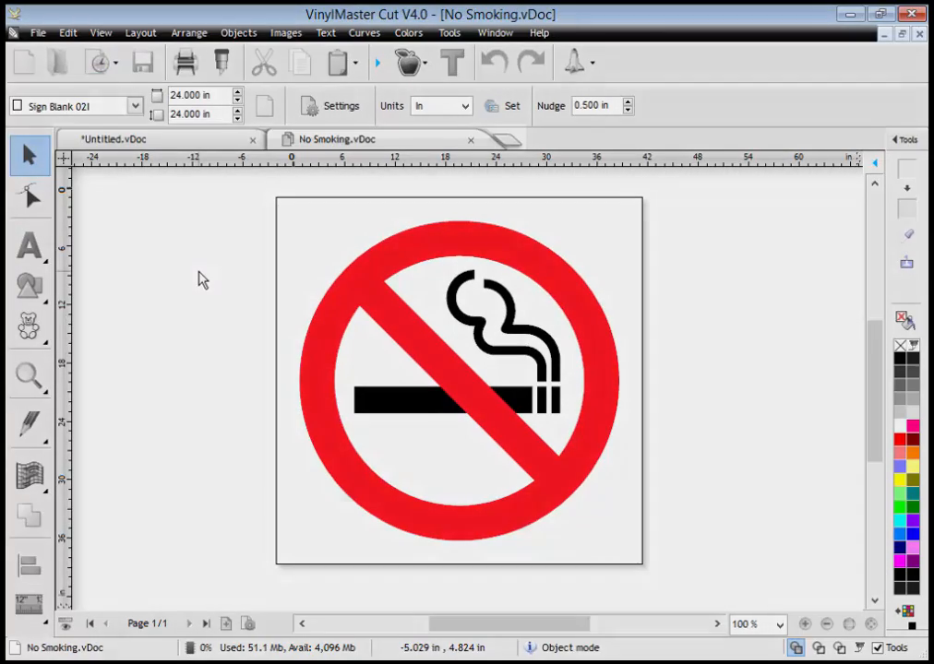
{"action": "left_click", "coordinate": [120, 140]}
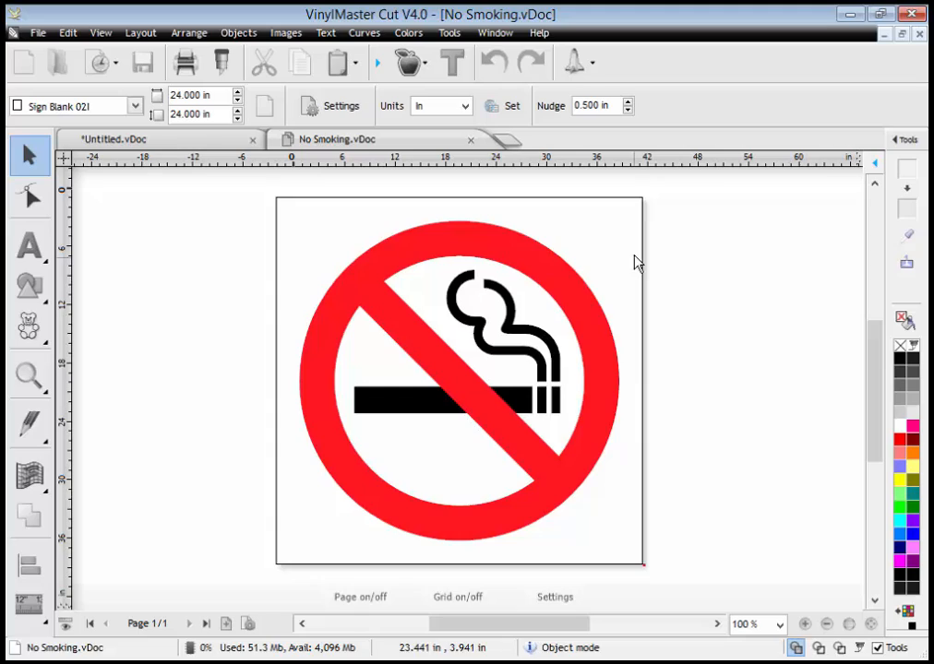
{"action": "mouse_move", "coordinate": [636, 249]}
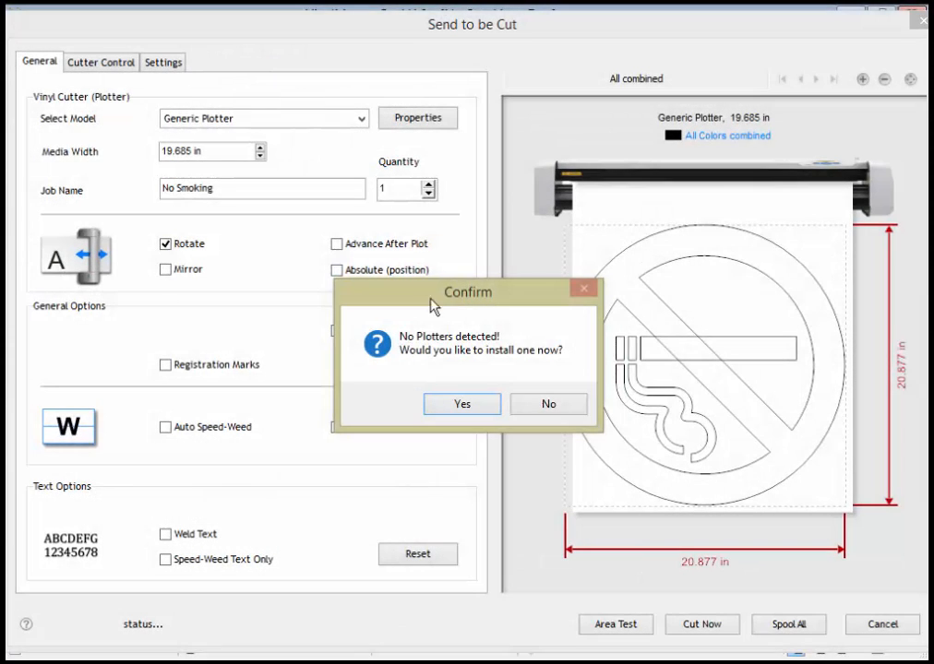
{"action": "mouse_move", "coordinate": [495, 373]}
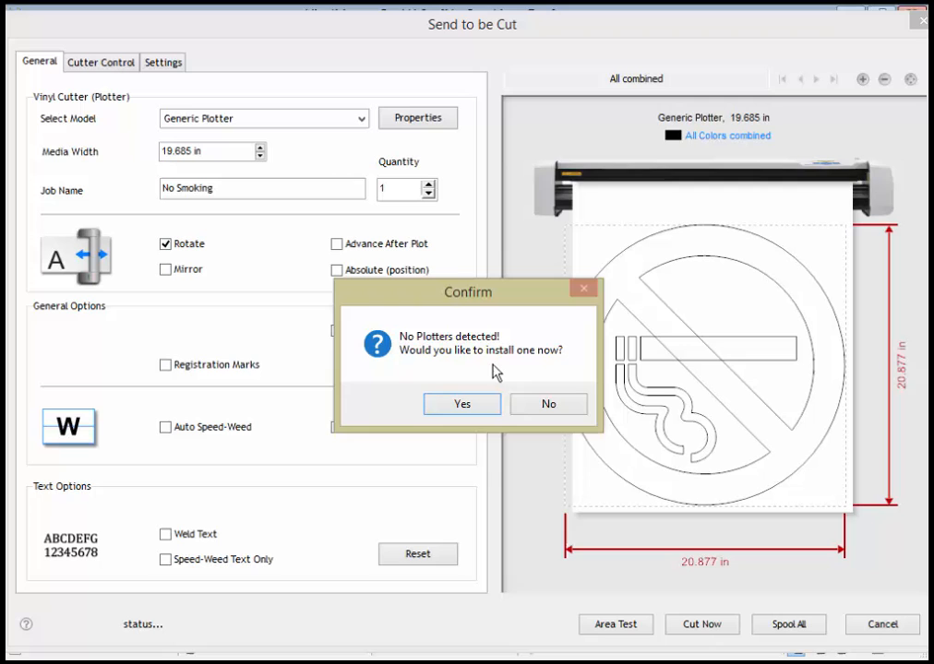
{"action": "left_click", "coordinate": [547, 404]}
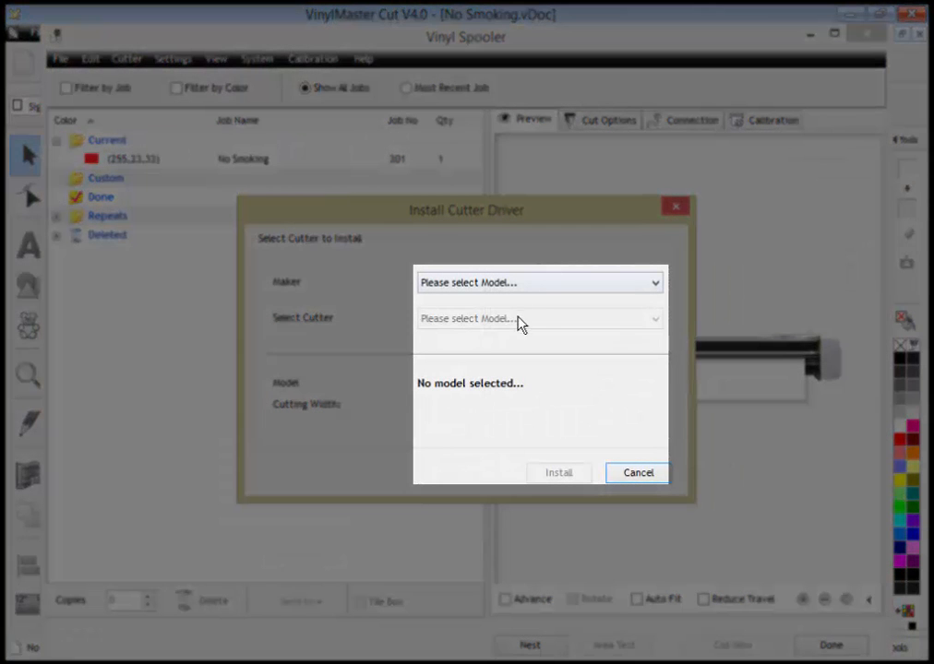
Step: Install the USCutter SC-25in cutter driver and start auto-detecting its connection port
{"action": "left_click", "coordinate": [539, 282]}
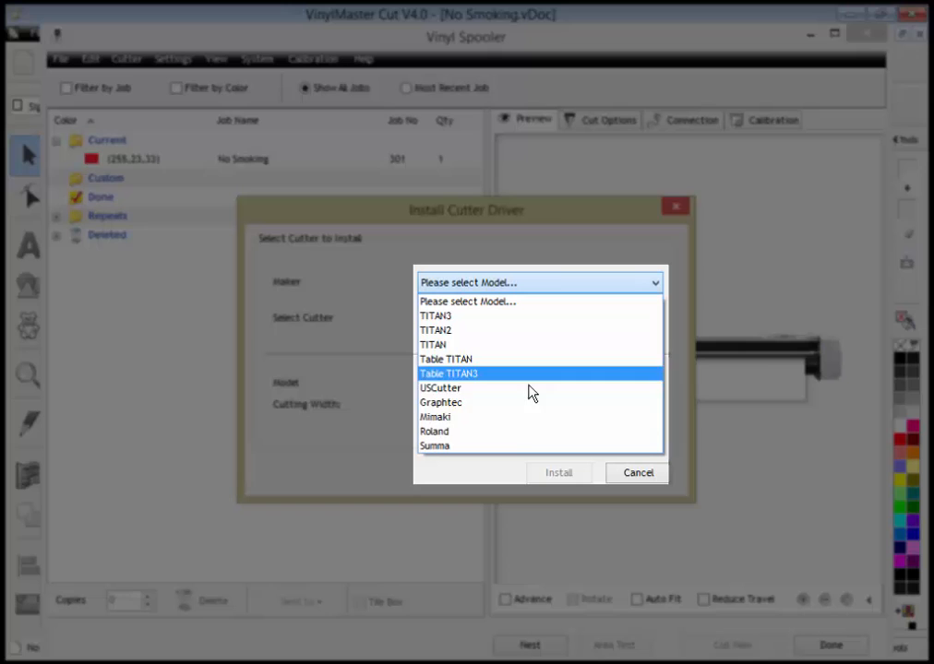
{"action": "left_click", "coordinate": [440, 388]}
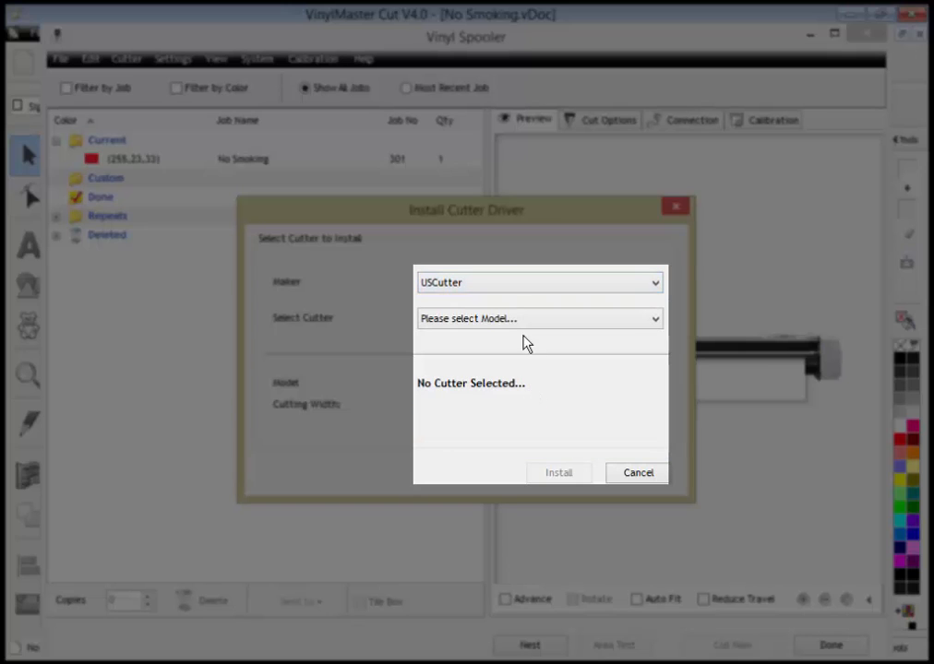
{"action": "left_click", "coordinate": [538, 318]}
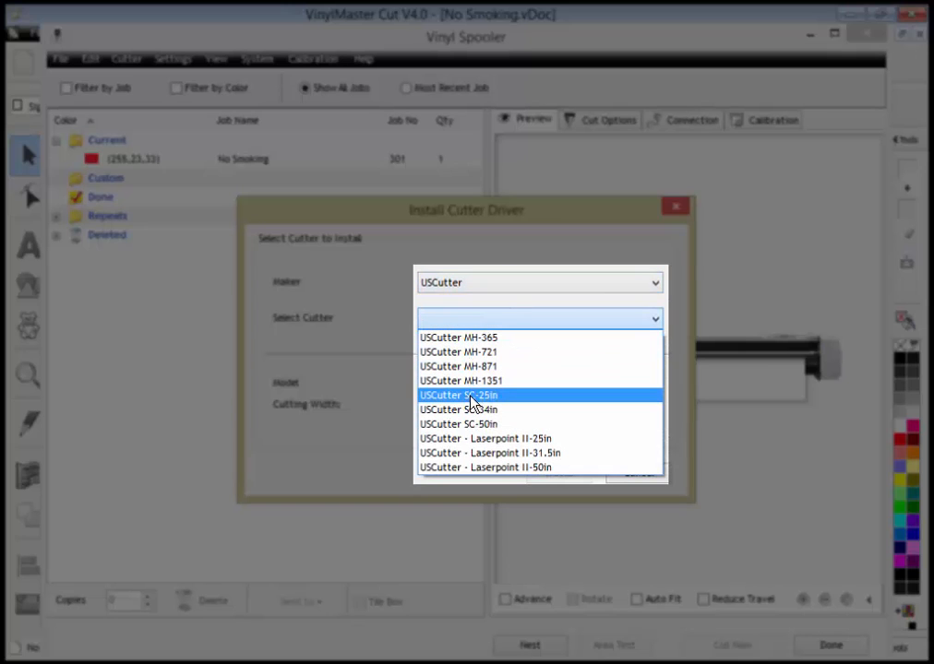
{"action": "left_click", "coordinate": [472, 395]}
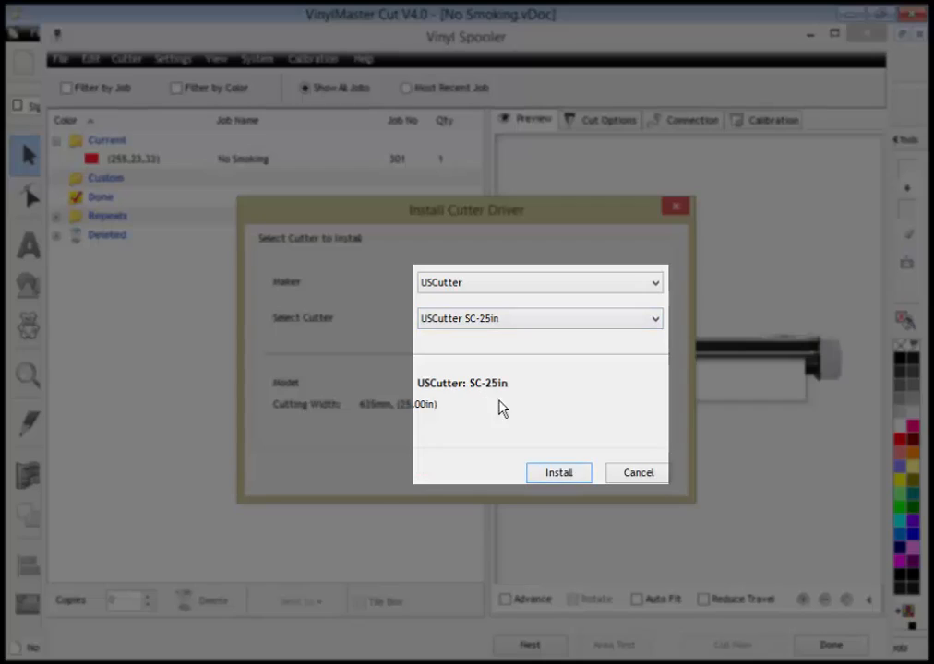
{"action": "left_click", "coordinate": [558, 472]}
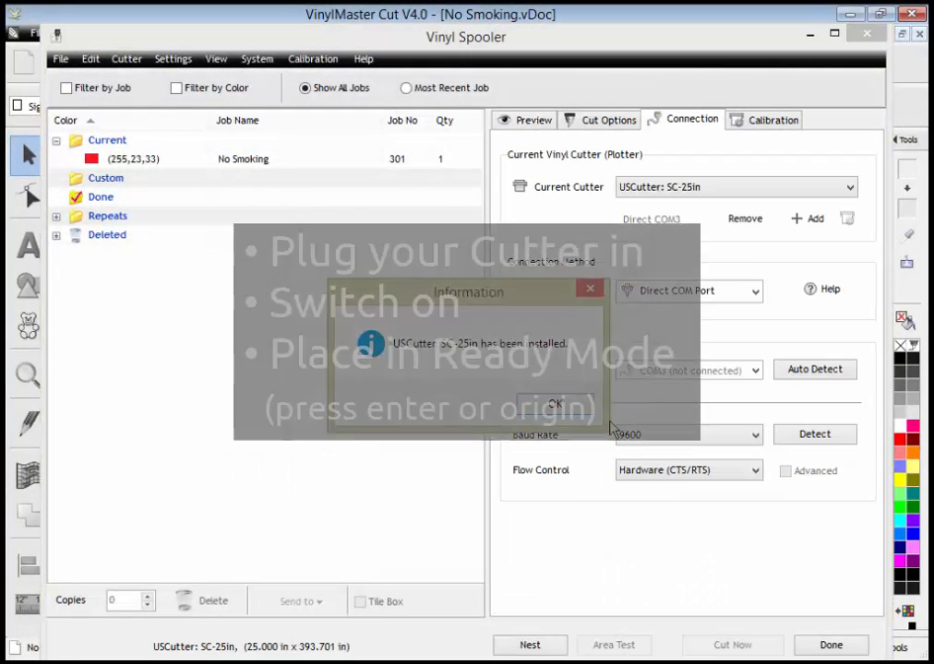
{"action": "left_click", "coordinate": [565, 401]}
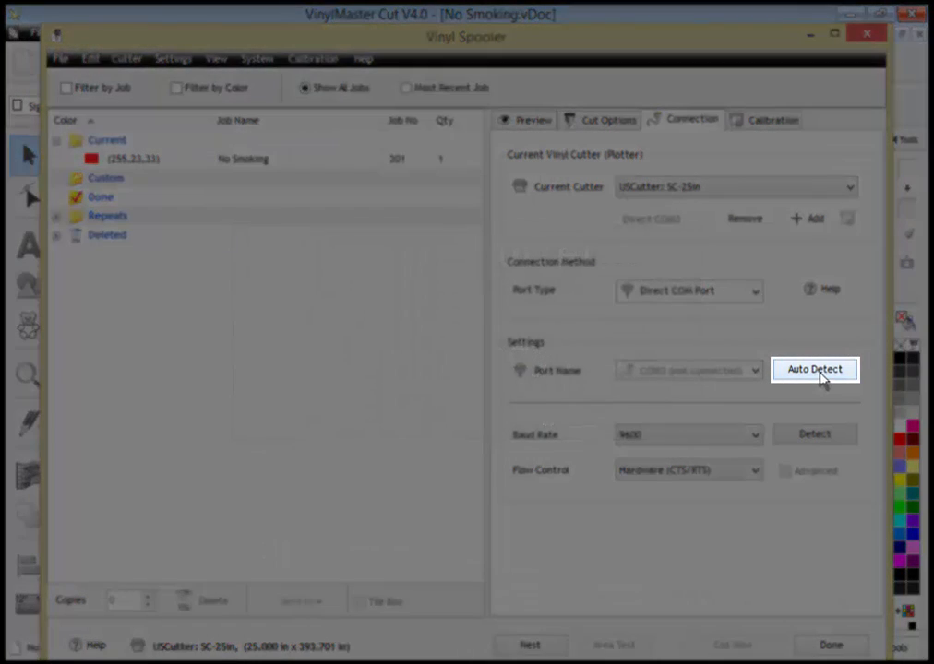
{"action": "left_click", "coordinate": [814, 369]}
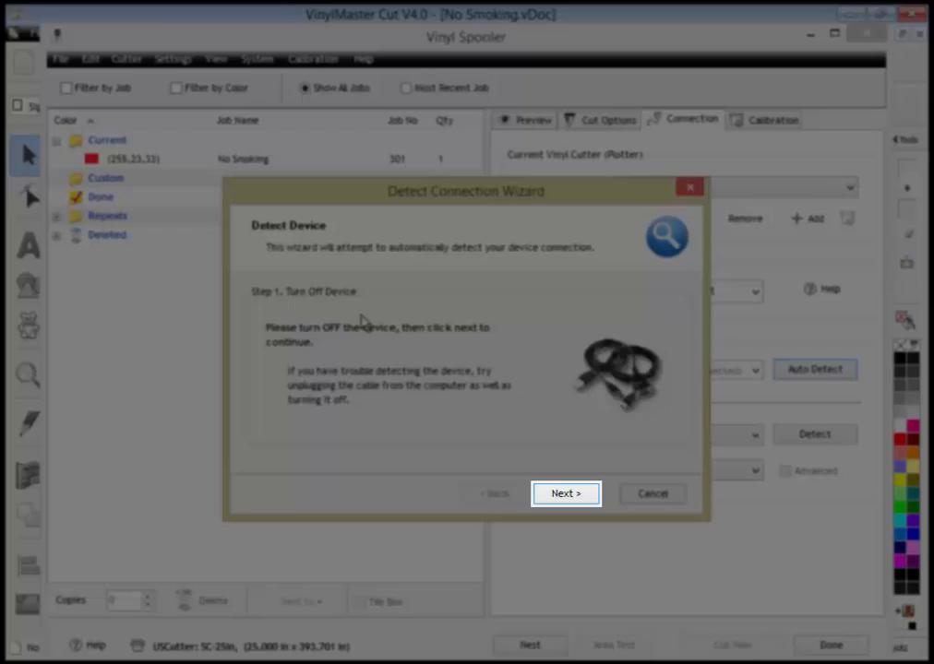
Step: Power-cycle the cutter through the Detect Connection Wizard and accept COM4 as the port
{"action": "left_click", "coordinate": [566, 493]}
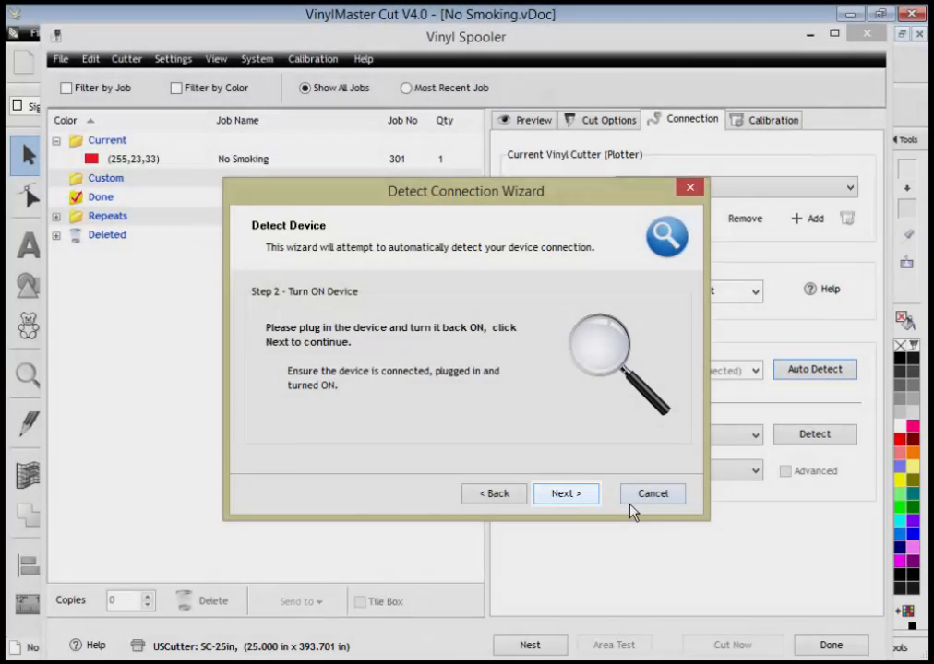
{"action": "left_click", "coordinate": [565, 494]}
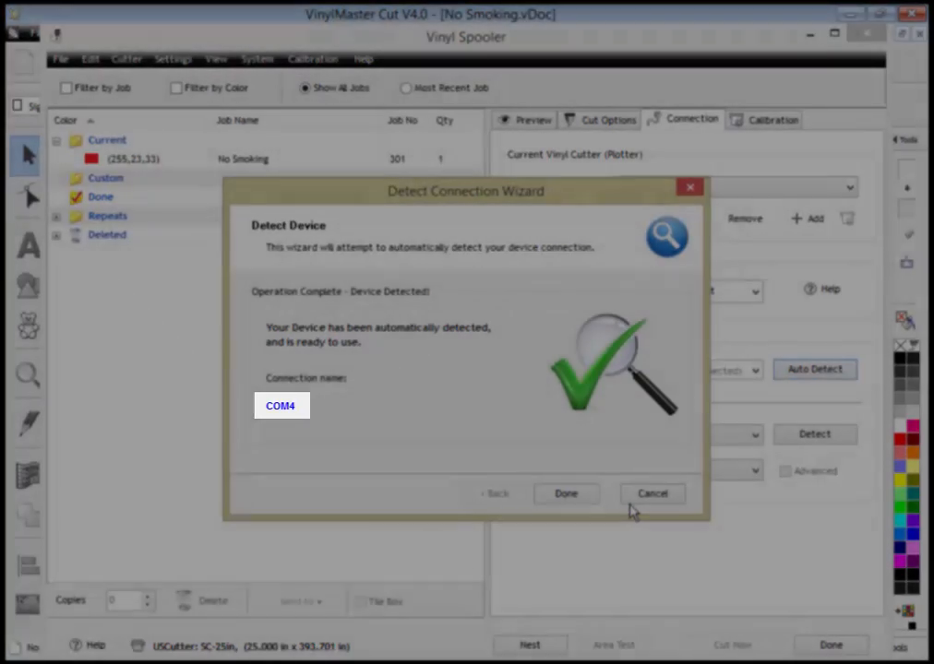
{"action": "left_click", "coordinate": [566, 493]}
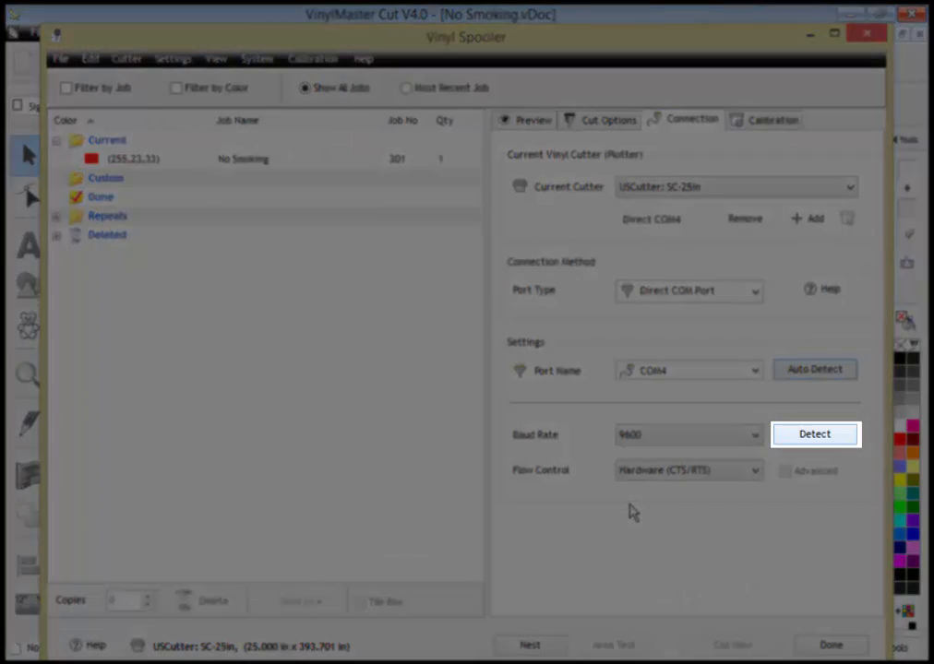
{"action": "left_click", "coordinate": [814, 433]}
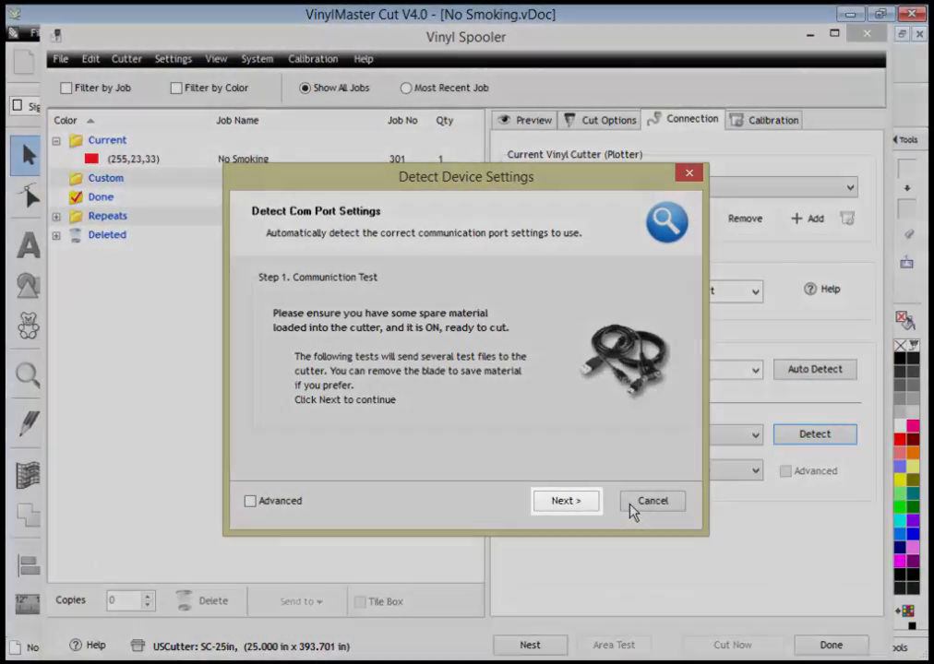
{"action": "left_click", "coordinate": [566, 501]}
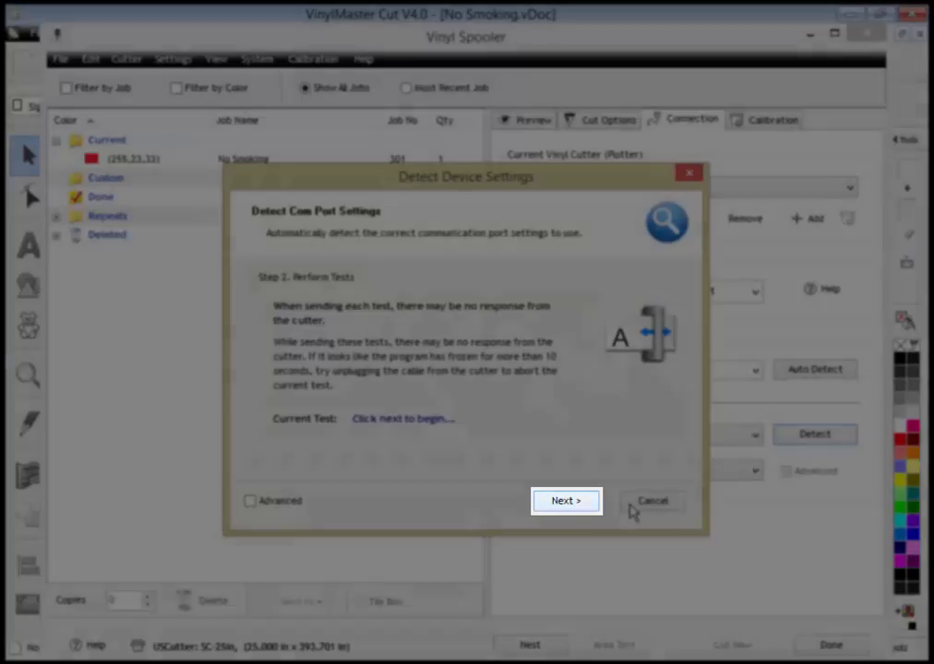
{"action": "left_click", "coordinate": [565, 500]}
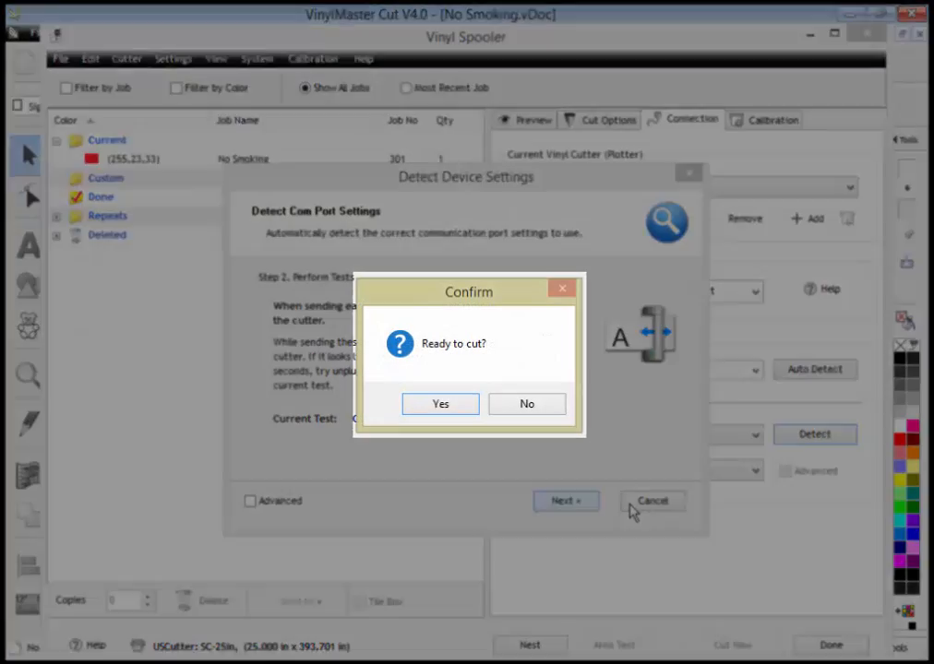
{"action": "left_click", "coordinate": [440, 404]}
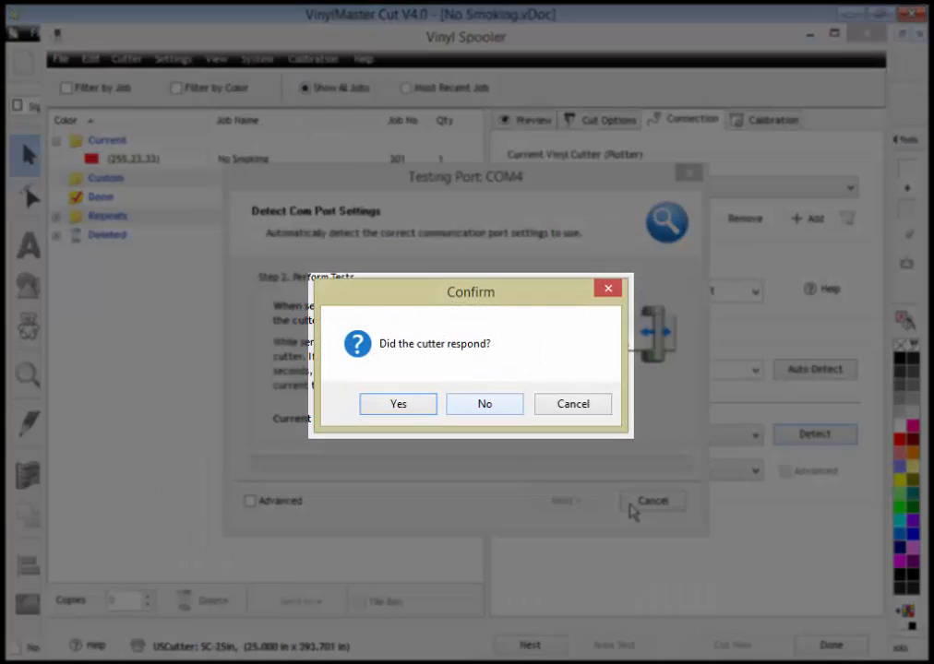
{"action": "left_click", "coordinate": [484, 403]}
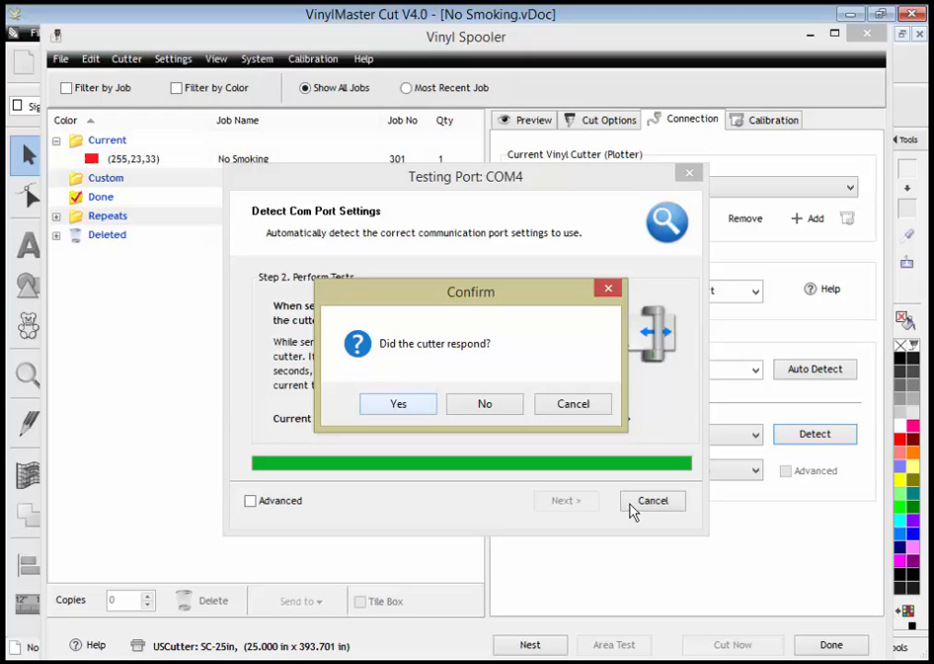
{"action": "left_click", "coordinate": [398, 404]}
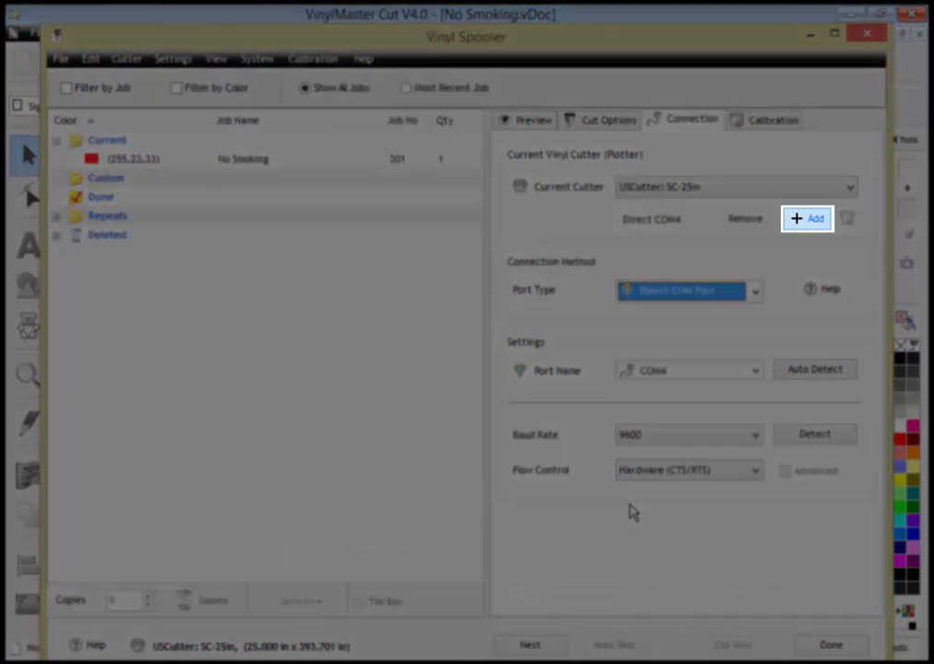
Step: Add and install the TITAN3 - 28in (Servo) driver as the current cutter
{"action": "left_click", "coordinate": [806, 218]}
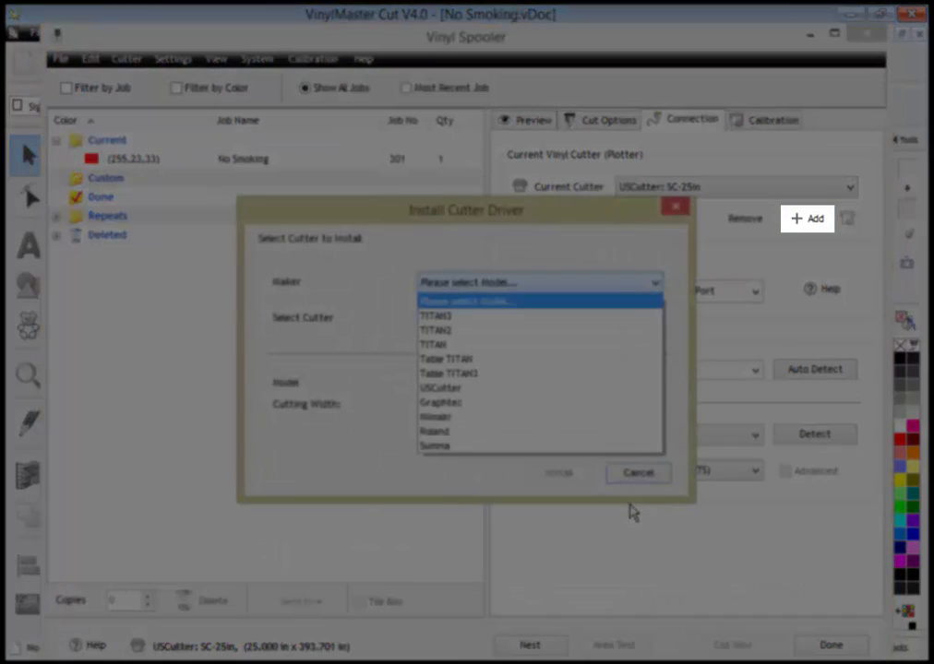
{"action": "left_click", "coordinate": [434, 315]}
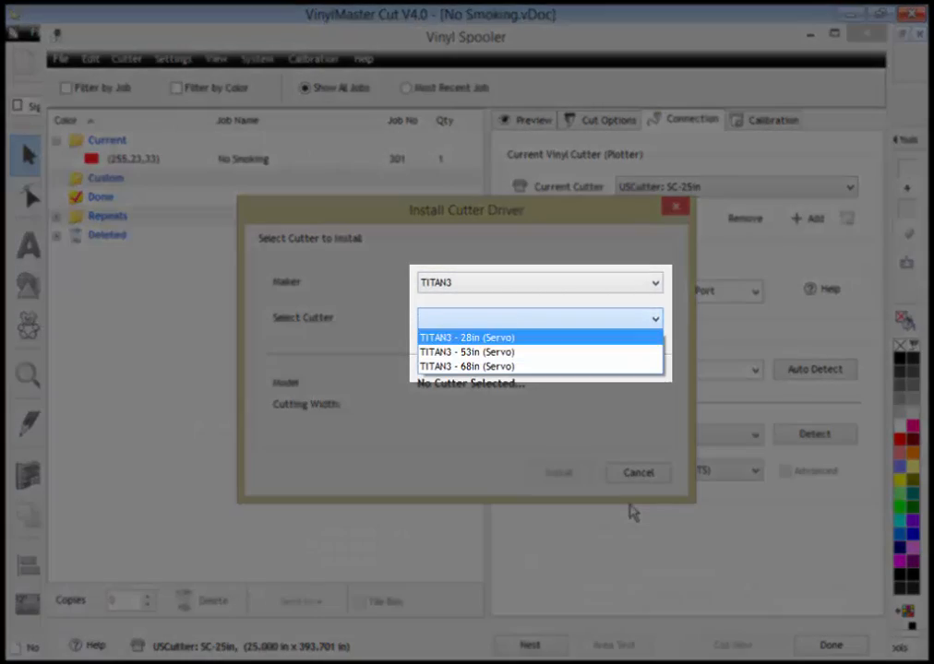
{"action": "left_click", "coordinate": [485, 337]}
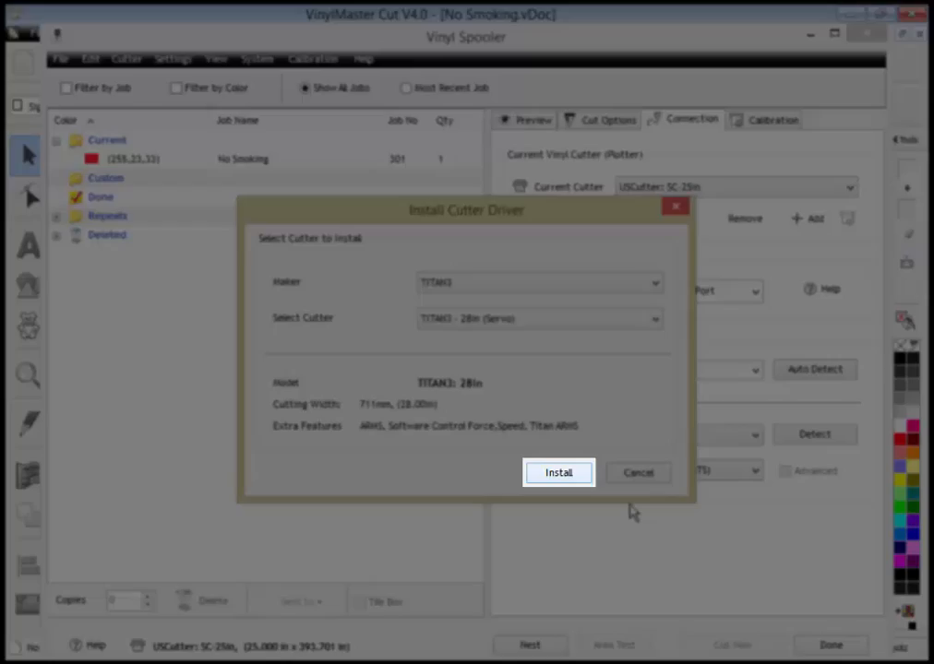
{"action": "left_click", "coordinate": [558, 472]}
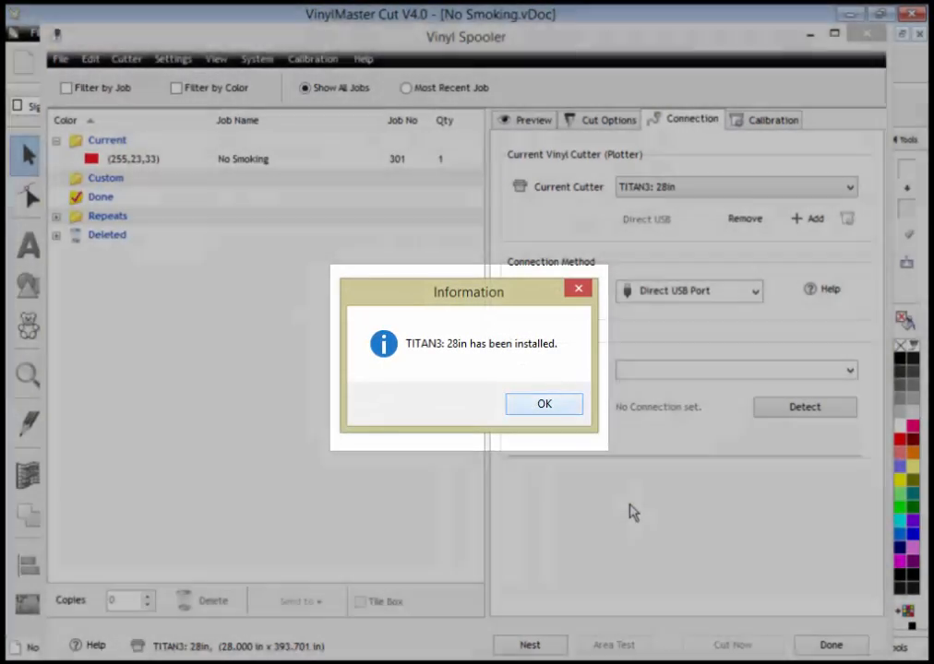
{"action": "left_click", "coordinate": [543, 403]}
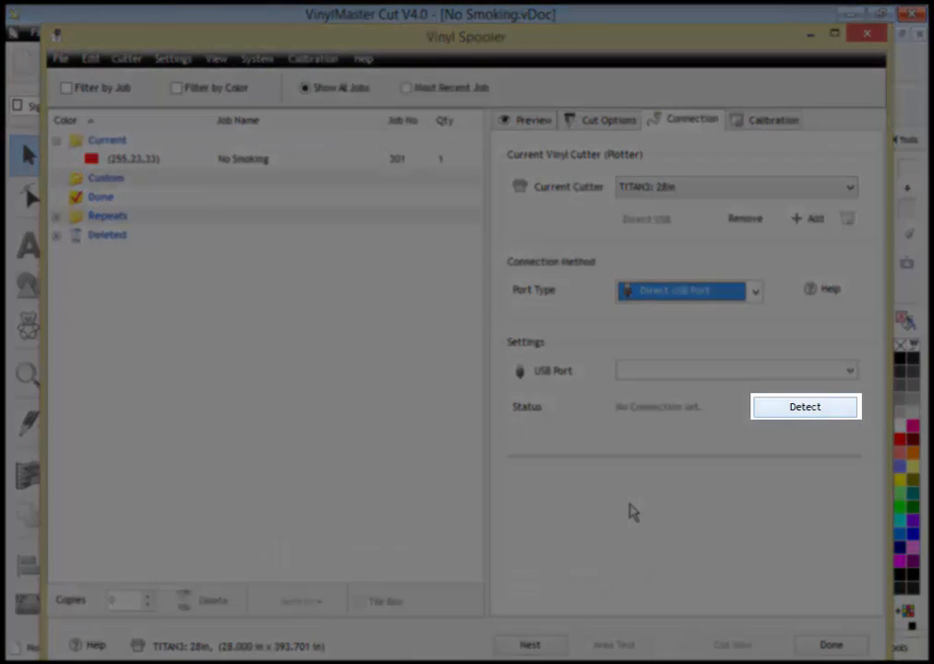
Step: Detect the TITAN3 28in USB connection by power-cycling the cutter through the wizard
{"action": "left_click", "coordinate": [805, 407]}
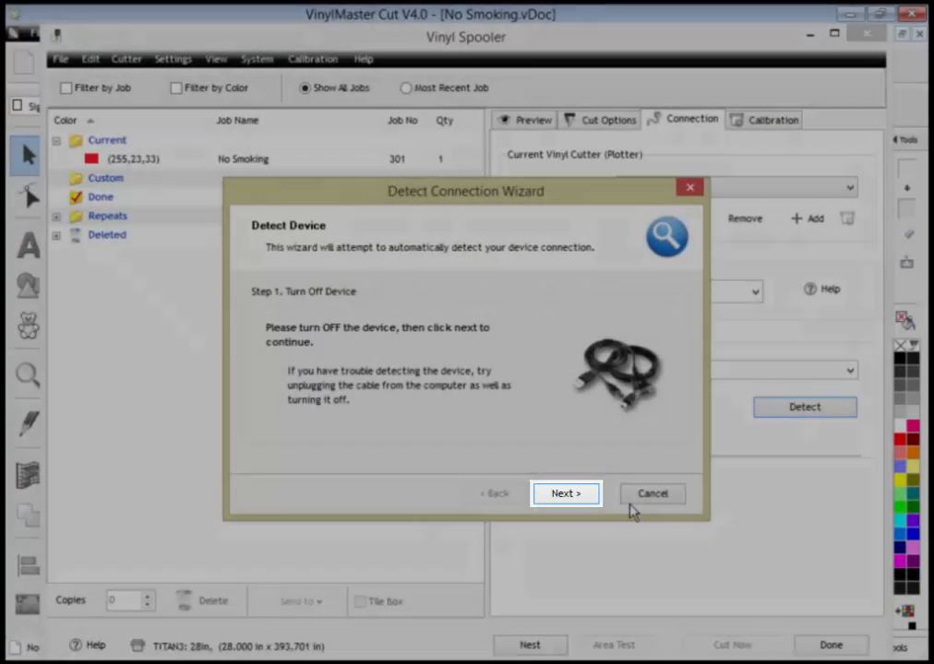
{"action": "left_click", "coordinate": [566, 493]}
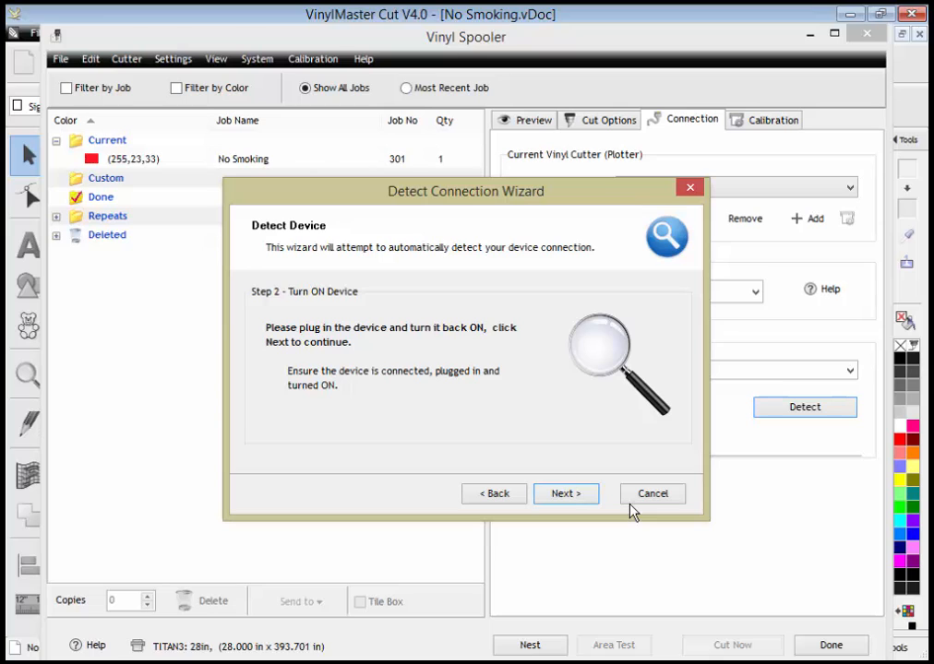
{"action": "left_click", "coordinate": [566, 494]}
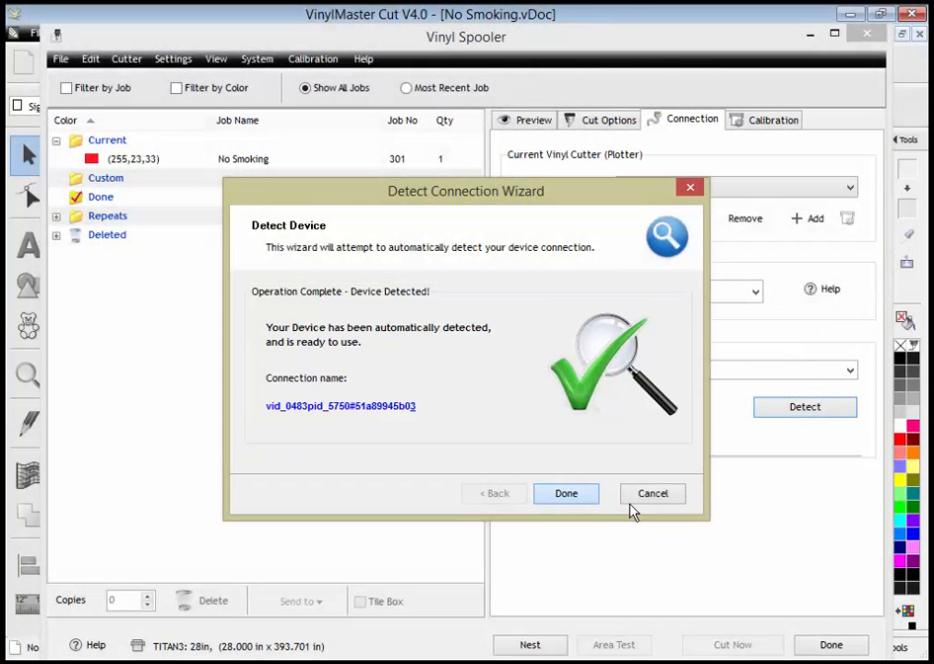
{"action": "left_click", "coordinate": [566, 494]}
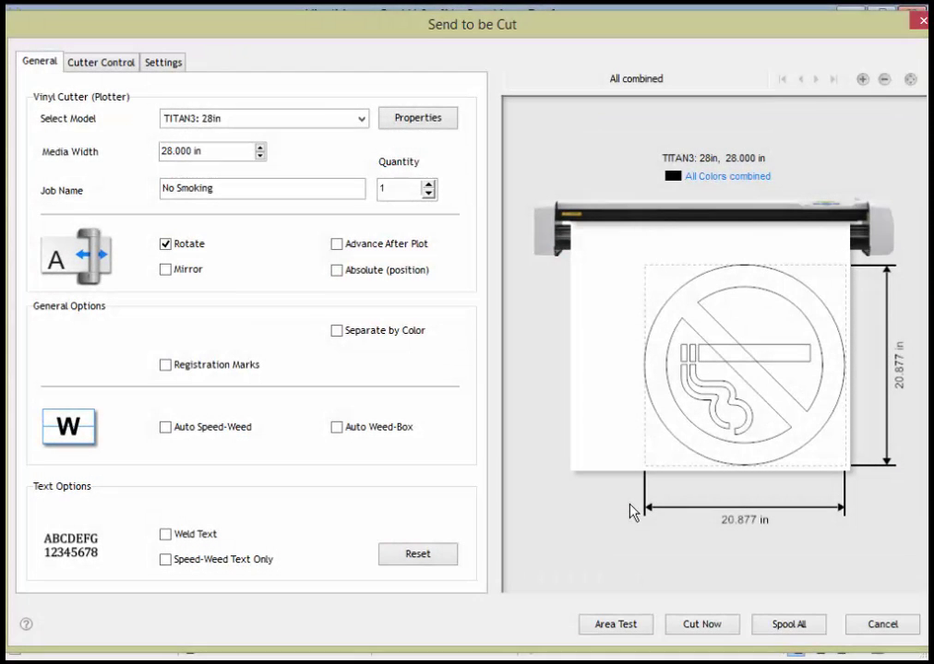
Step: Cut the No Smoking sign with Separate by Color ticked, queuing black and red jobs
{"action": "left_click", "coordinate": [259, 118]}
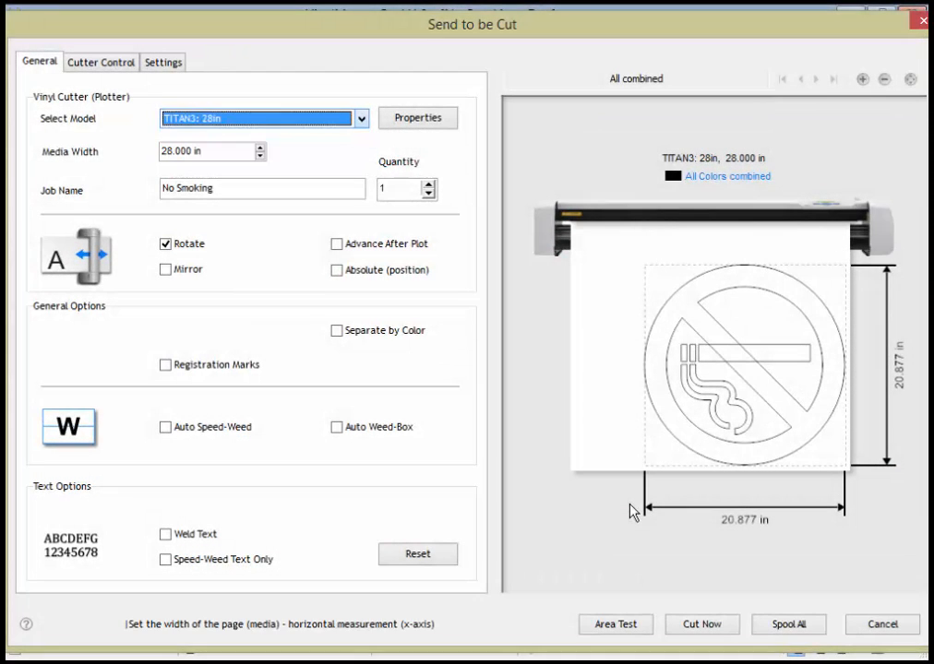
{"action": "mouse_move", "coordinate": [164, 268]}
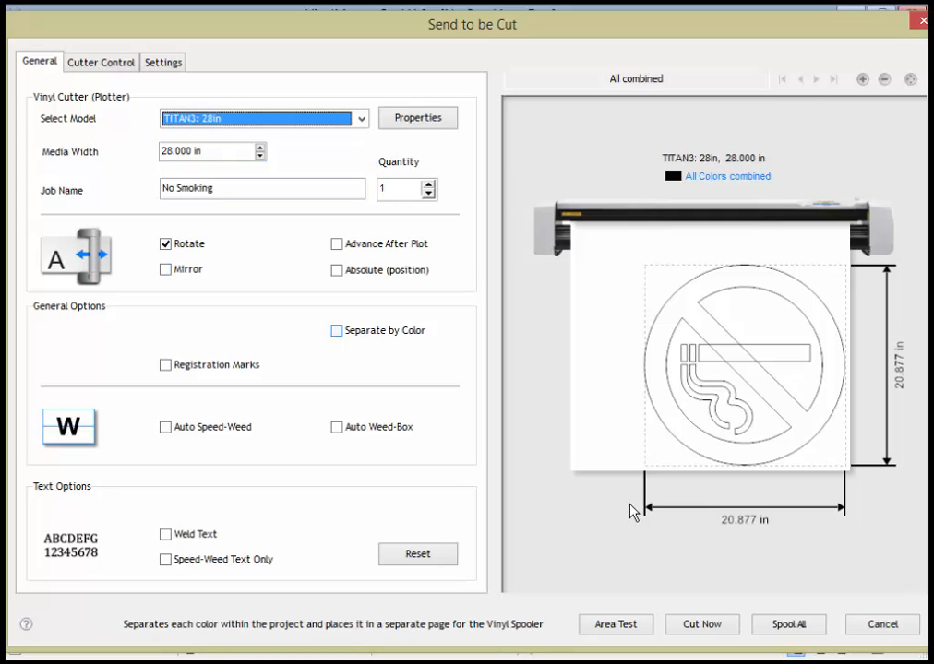
{"action": "left_click", "coordinate": [335, 330]}
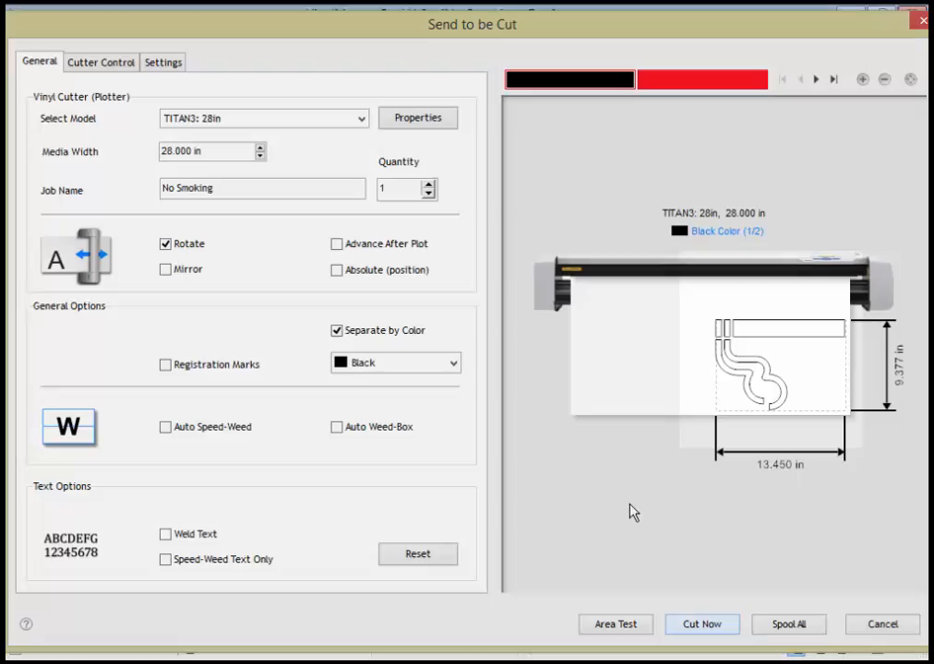
{"action": "left_click", "coordinate": [789, 625]}
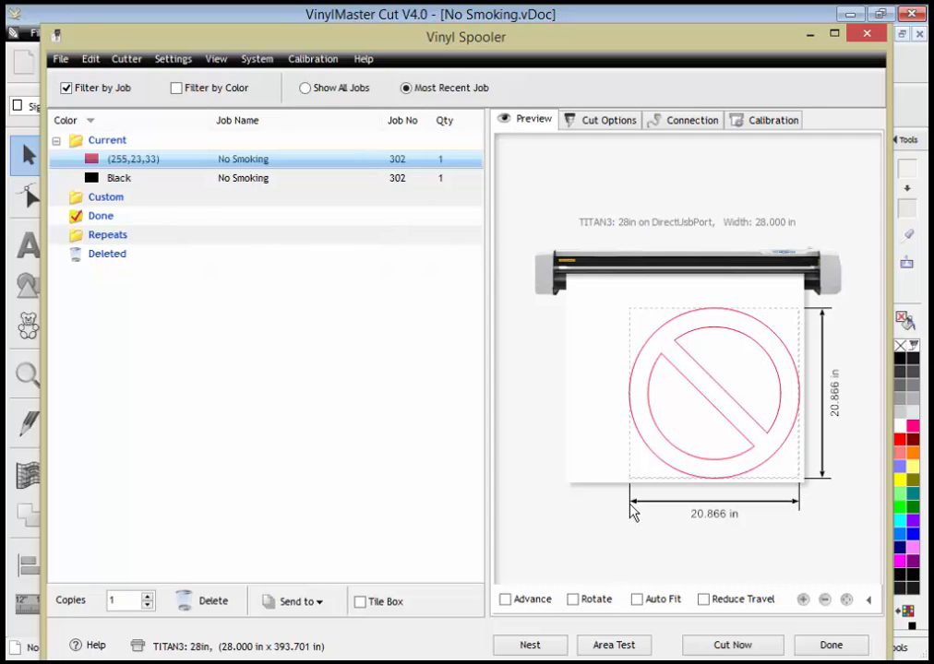
Step: Cut the Black job from the Vinyl Spooler and confirm
{"action": "left_click", "coordinate": [118, 177]}
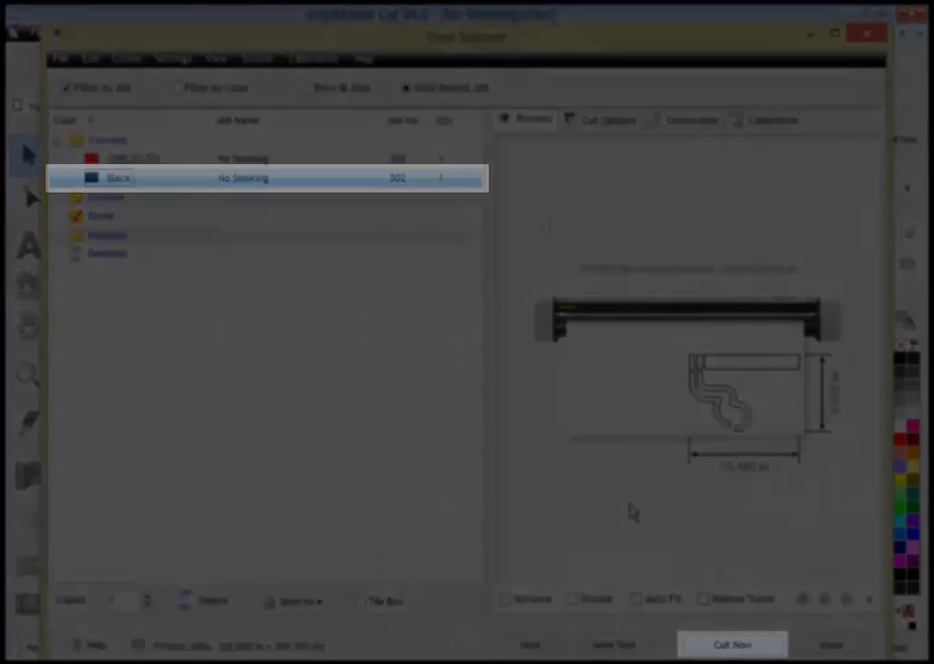
{"action": "left_click", "coordinate": [732, 643]}
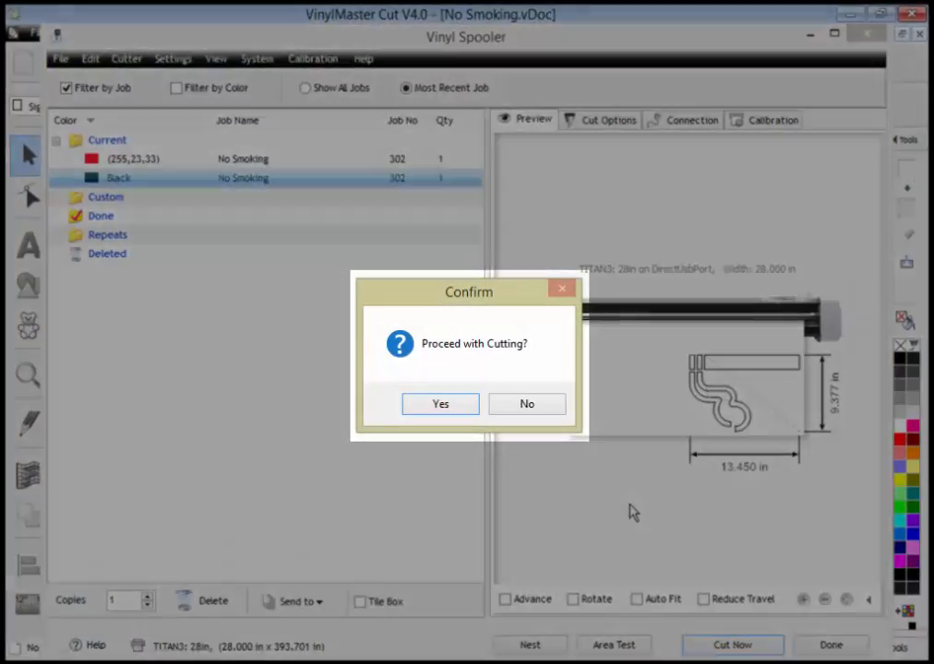
{"action": "left_click", "coordinate": [440, 403]}
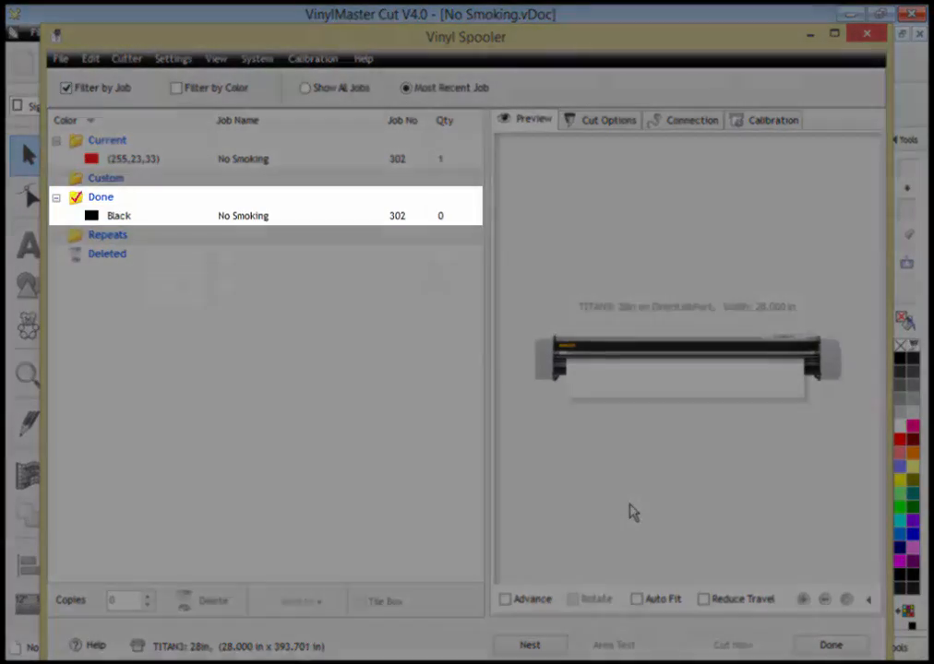
Step: Select the remaining red job, check the cutter connection, and close the spooler
{"action": "left_click", "coordinate": [117, 215]}
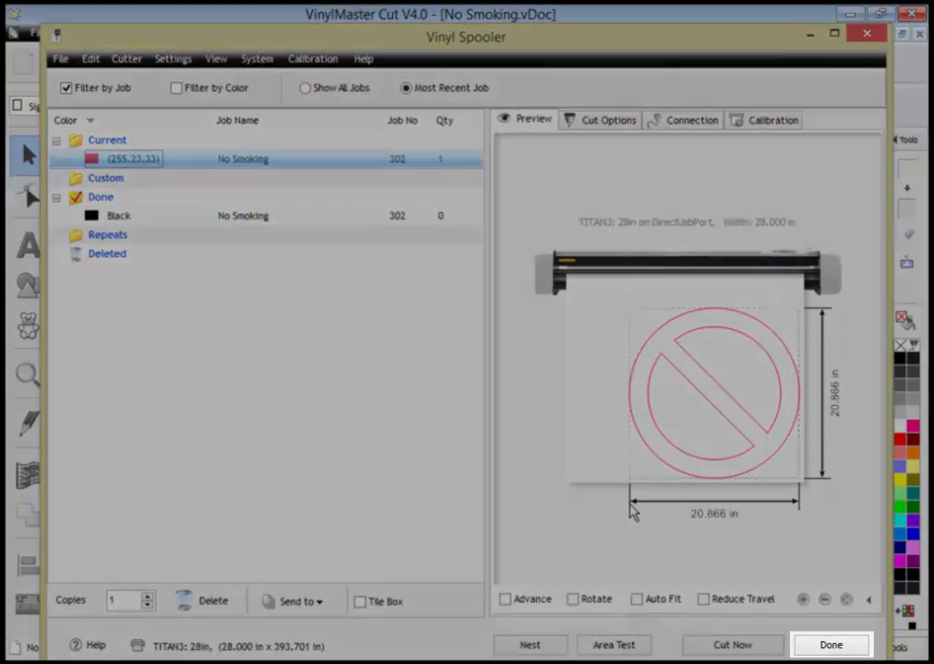
{"action": "left_click", "coordinate": [689, 119]}
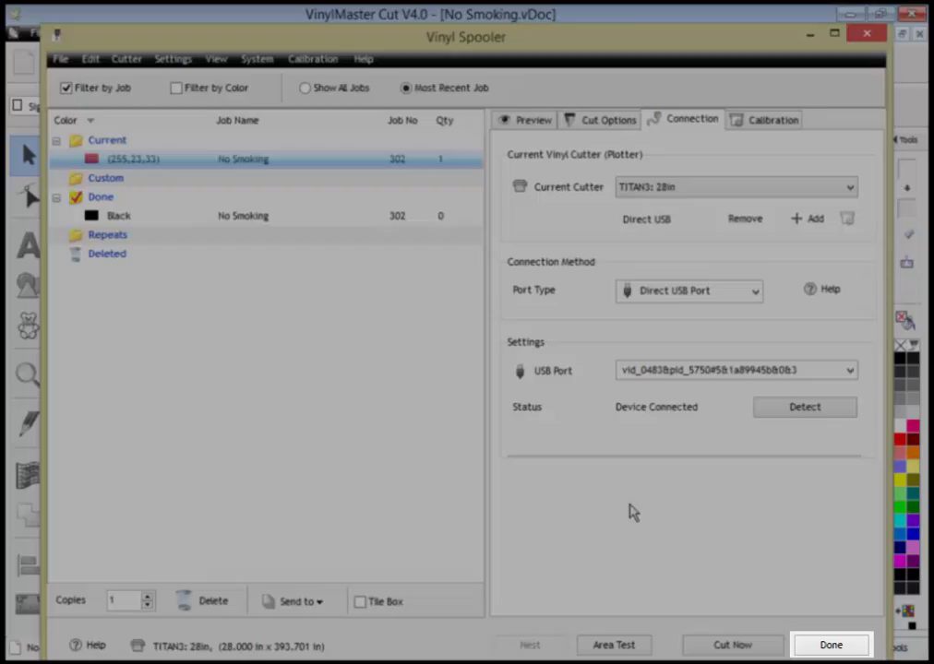
{"action": "left_click", "coordinate": [832, 645]}
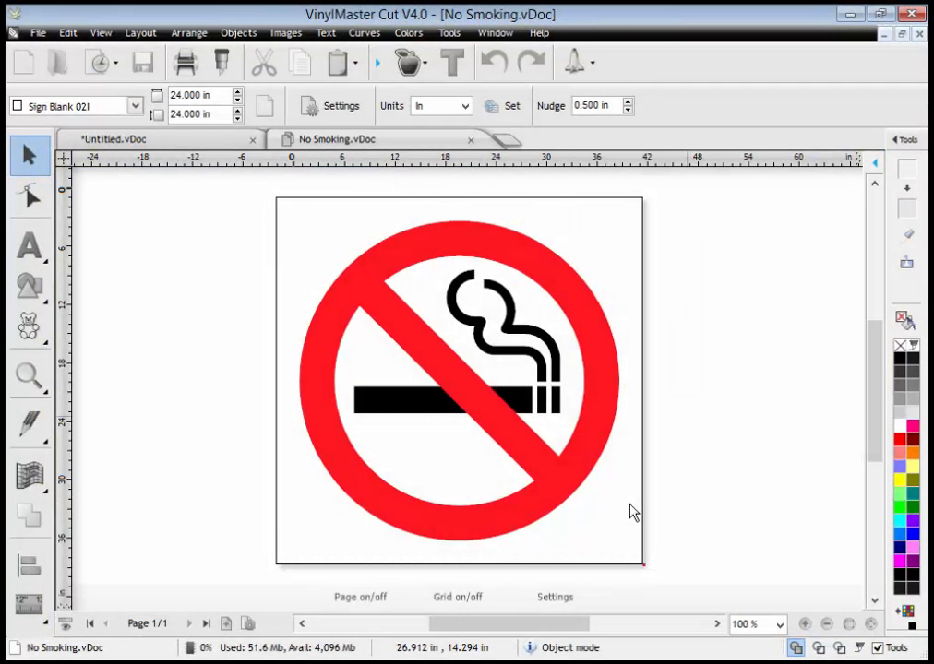